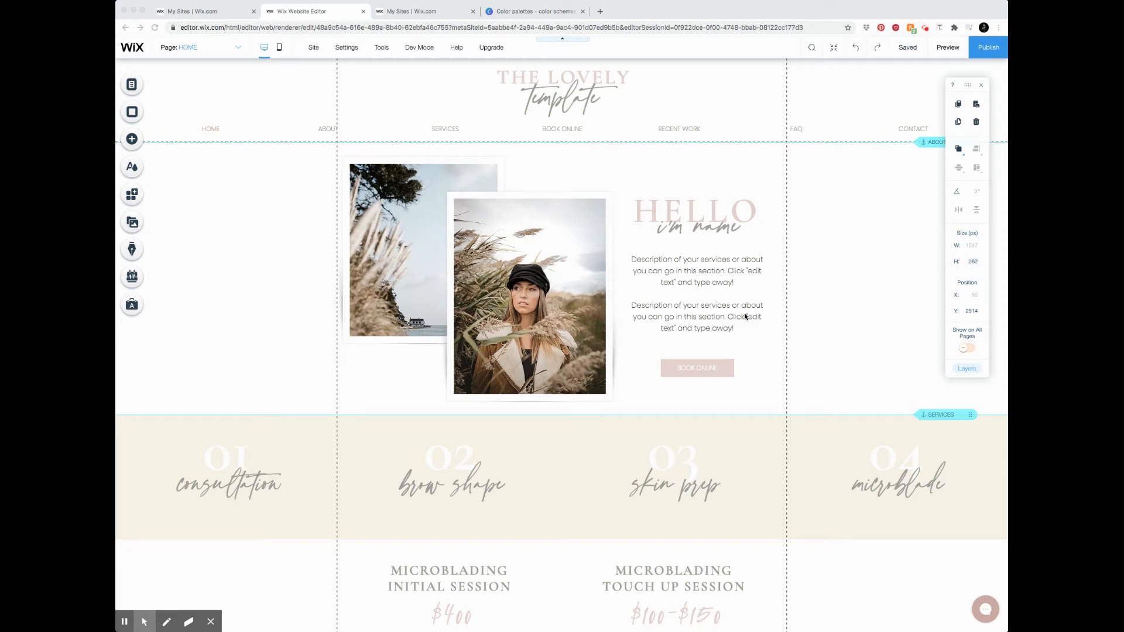
mouse_move(699, 203)
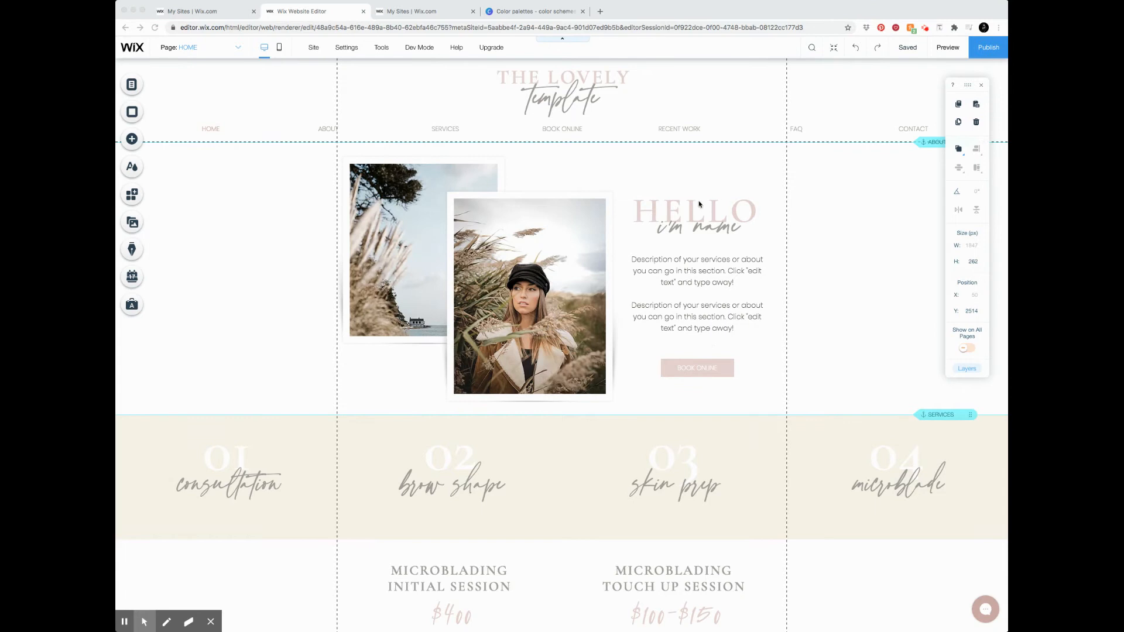
mouse_move(300, 71)
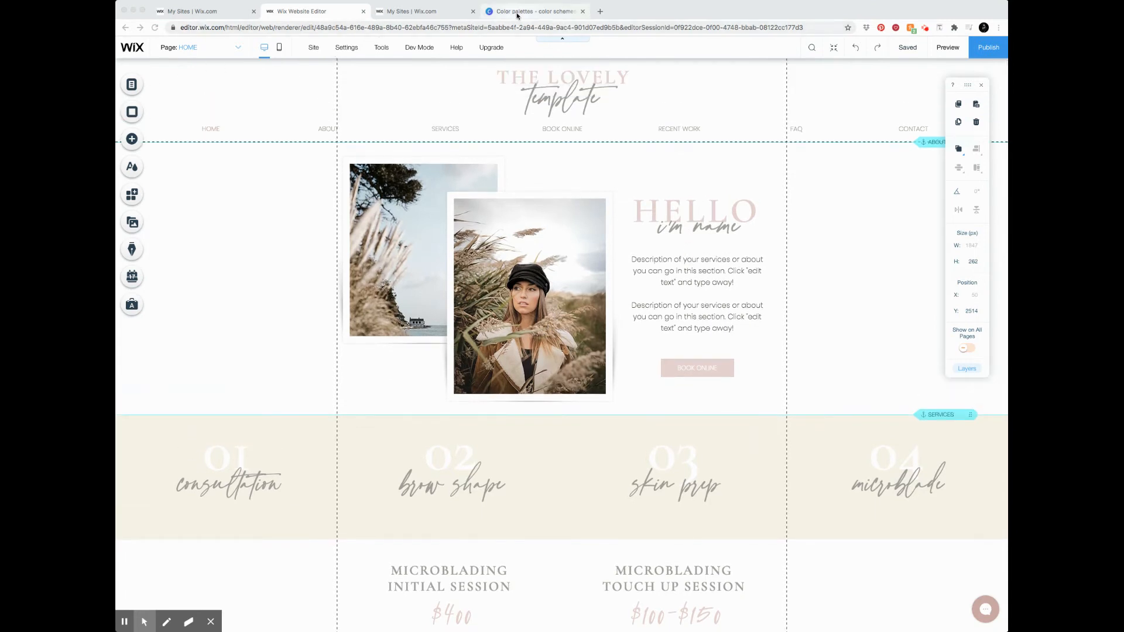
- Compare the Wix site and the Canva color palettes page, settling on Canva
left_click(534, 10)
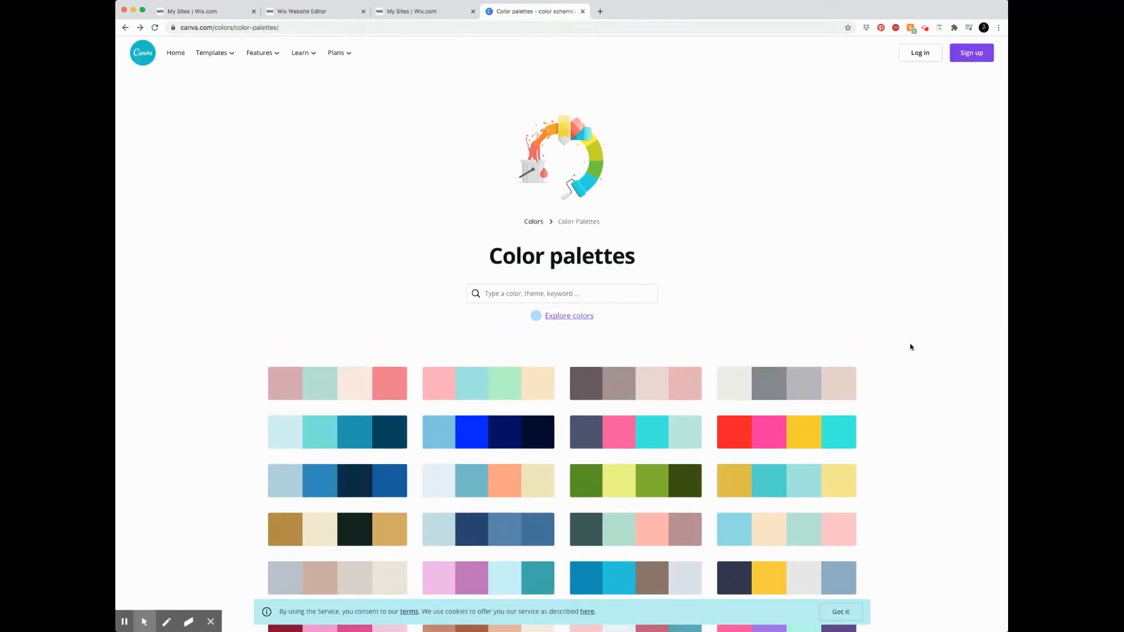
left_click(315, 10)
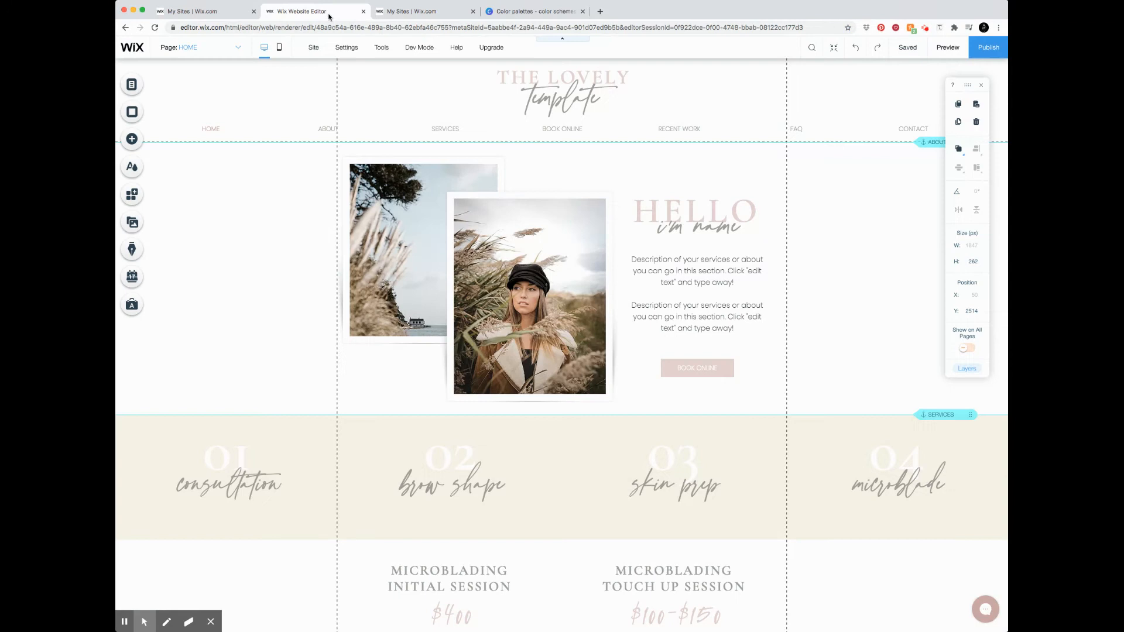
scroll("down", 3)
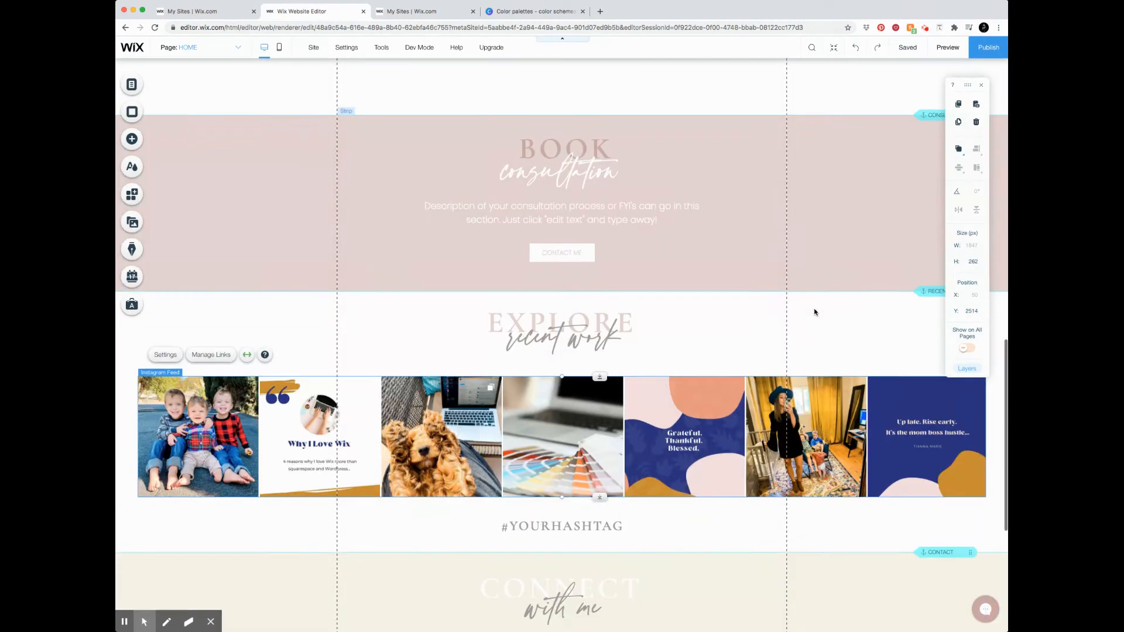
scroll("up", 3)
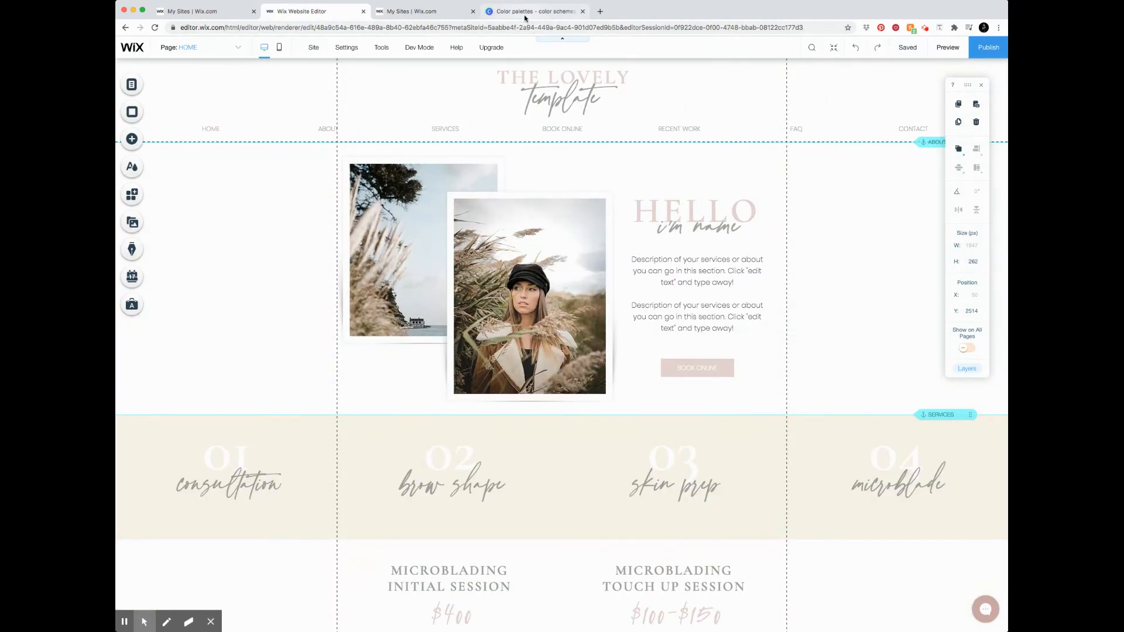
left_click(534, 10)
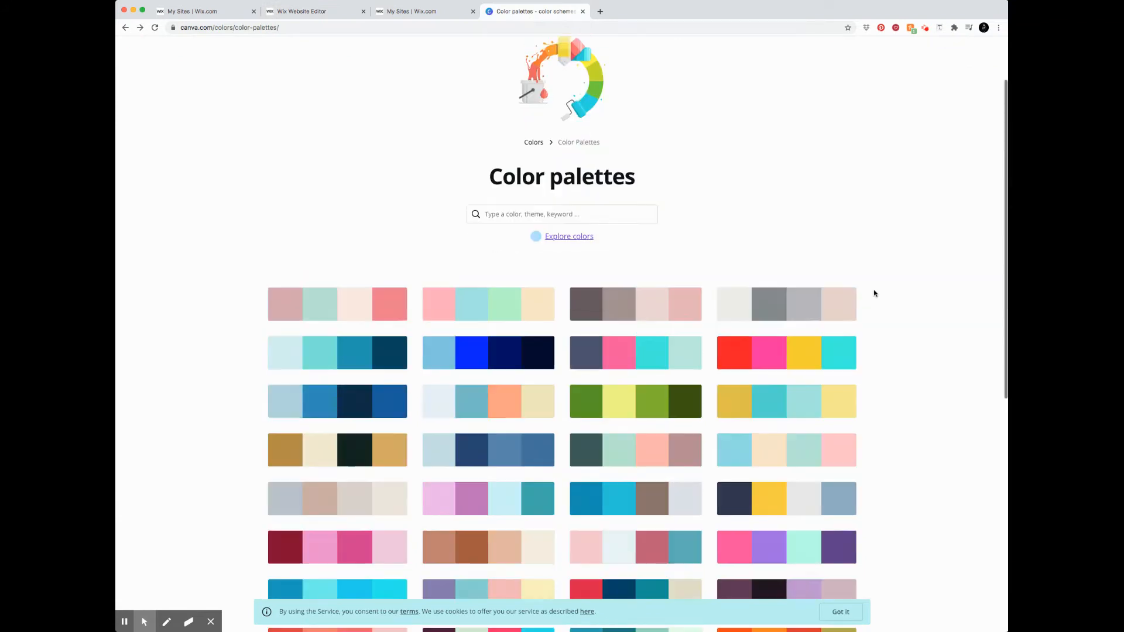
- Browse to the second page of Canva palettes and choose Backdoor Casual
scroll("down", 3)
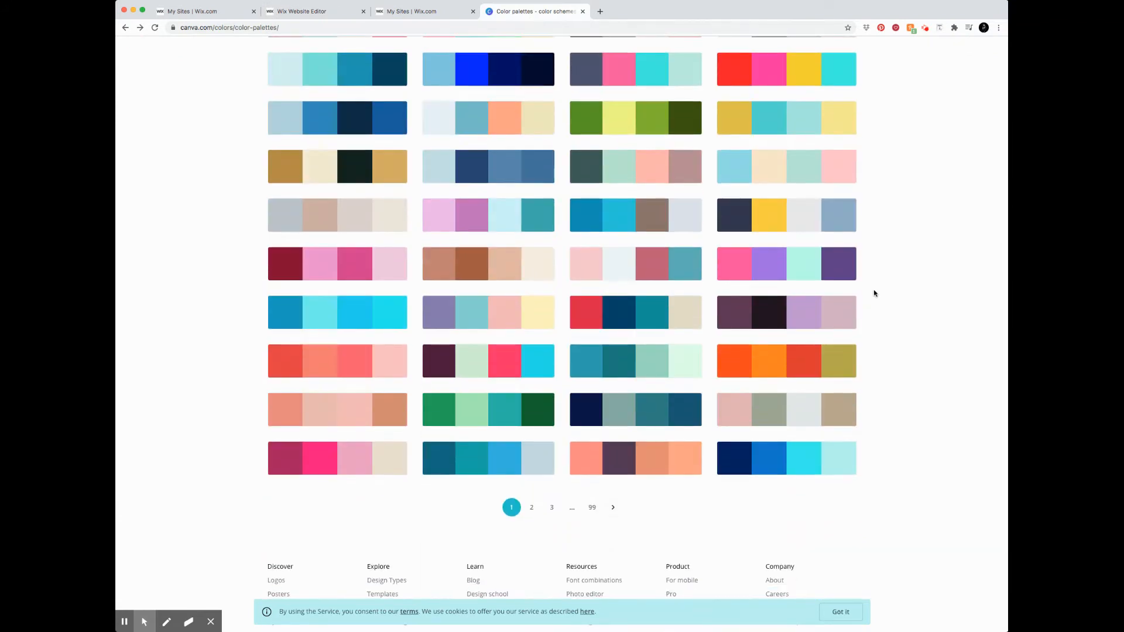
scroll("up", 3)
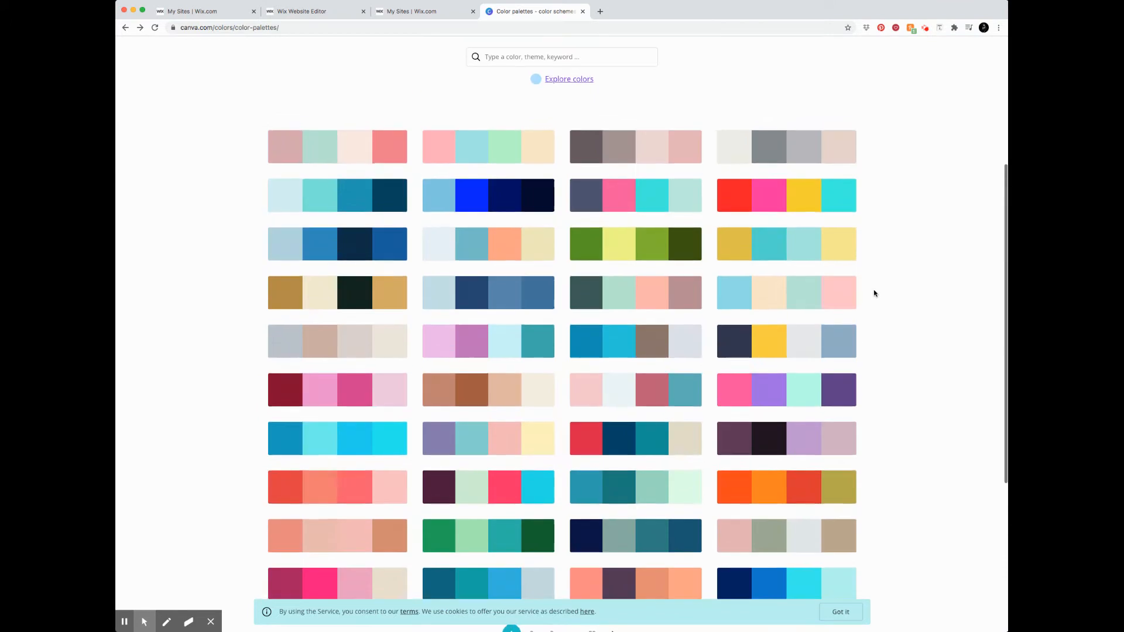
scroll("up", 3)
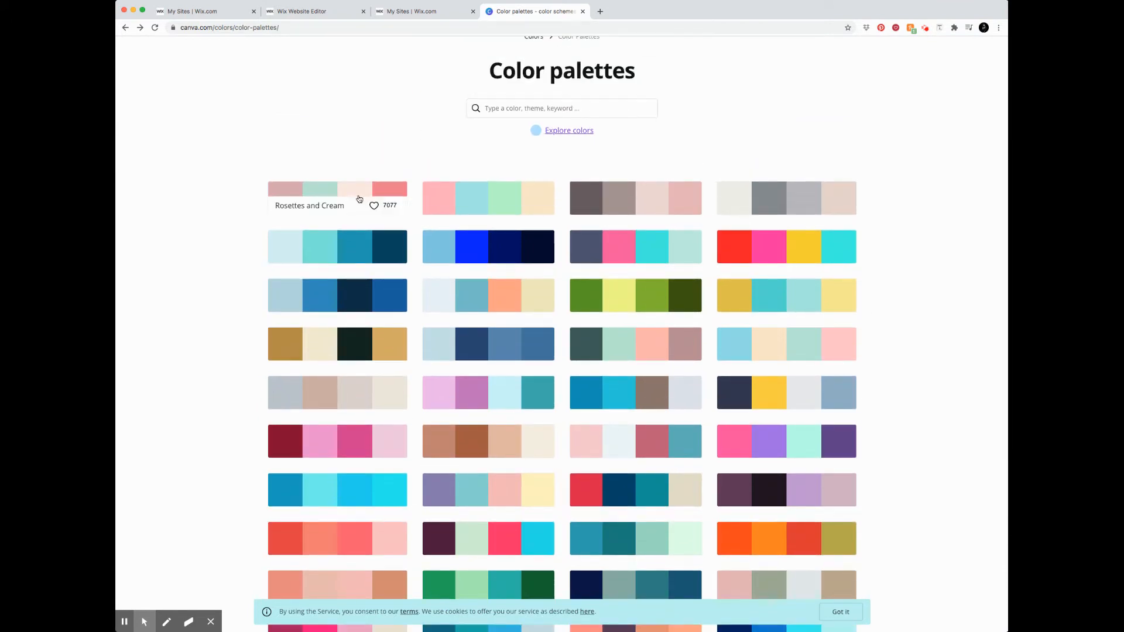
mouse_move(379, 369)
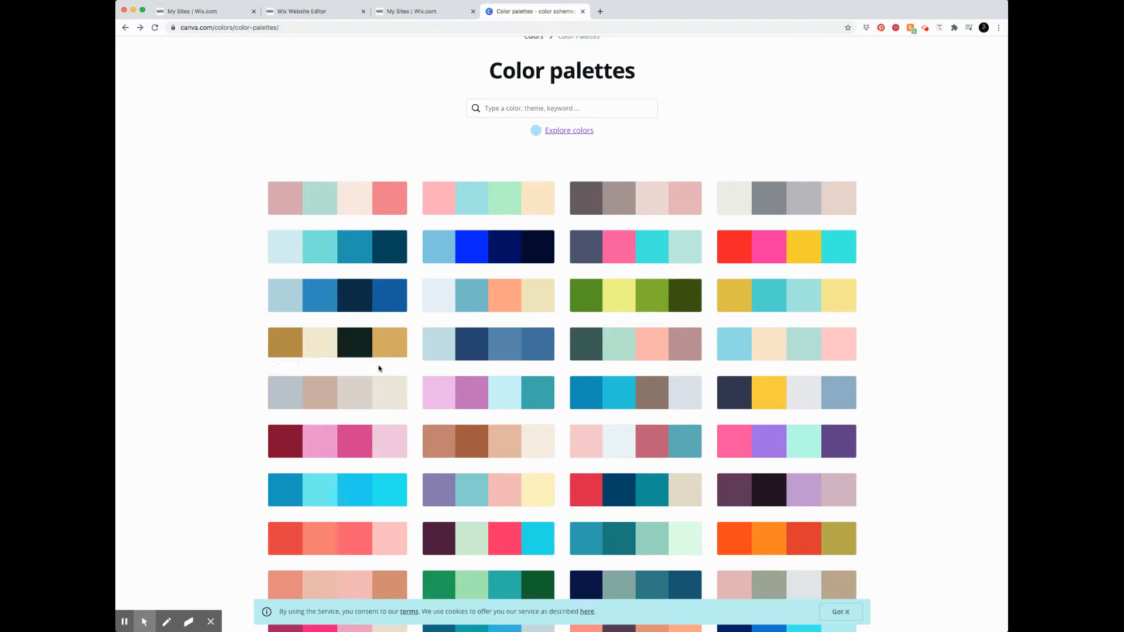
scroll("down", 3)
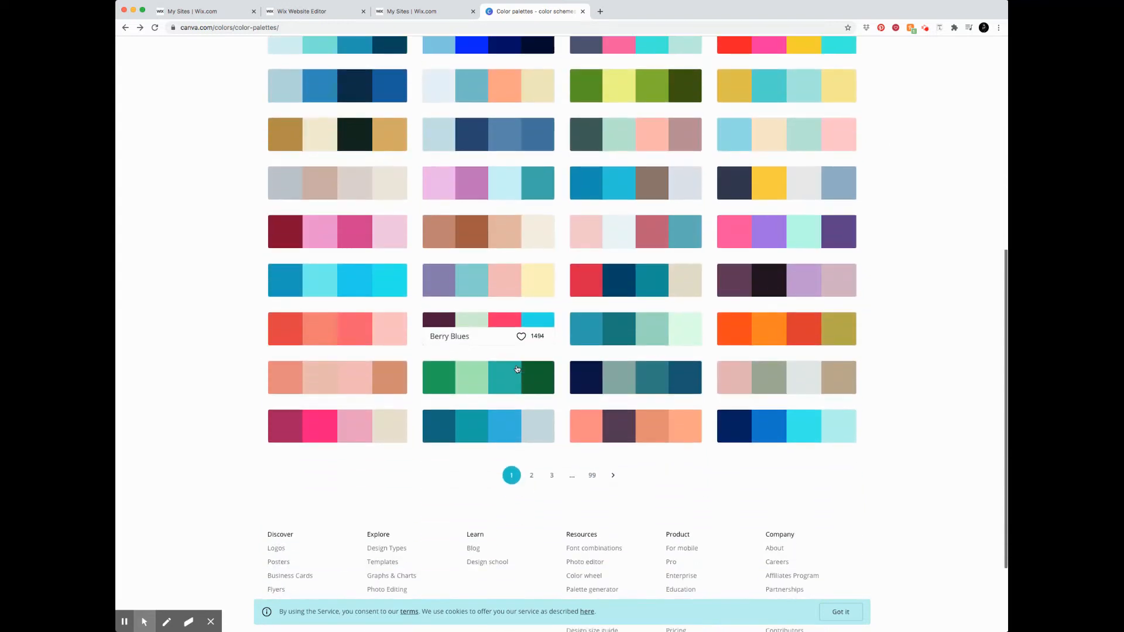
left_click(532, 476)
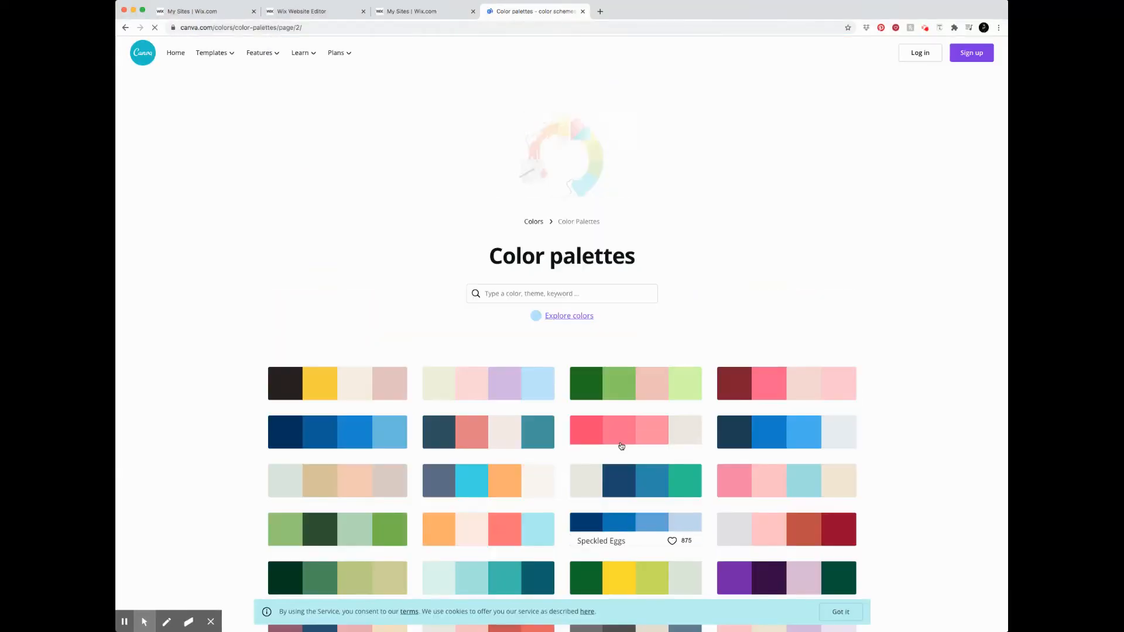
scroll("down", 3)
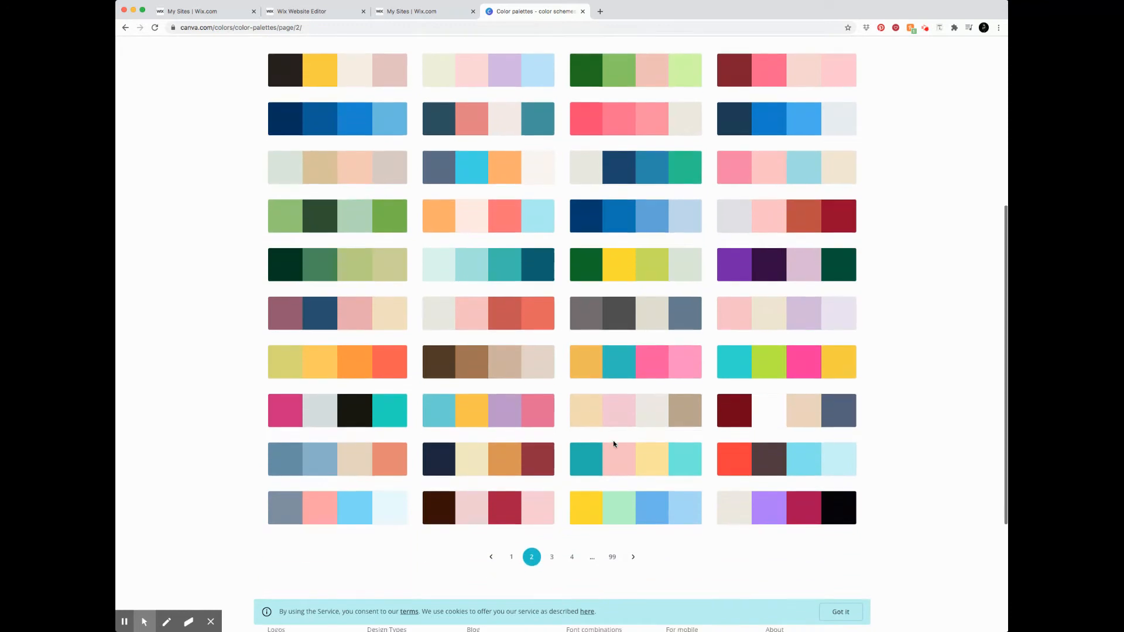
scroll("down", 3)
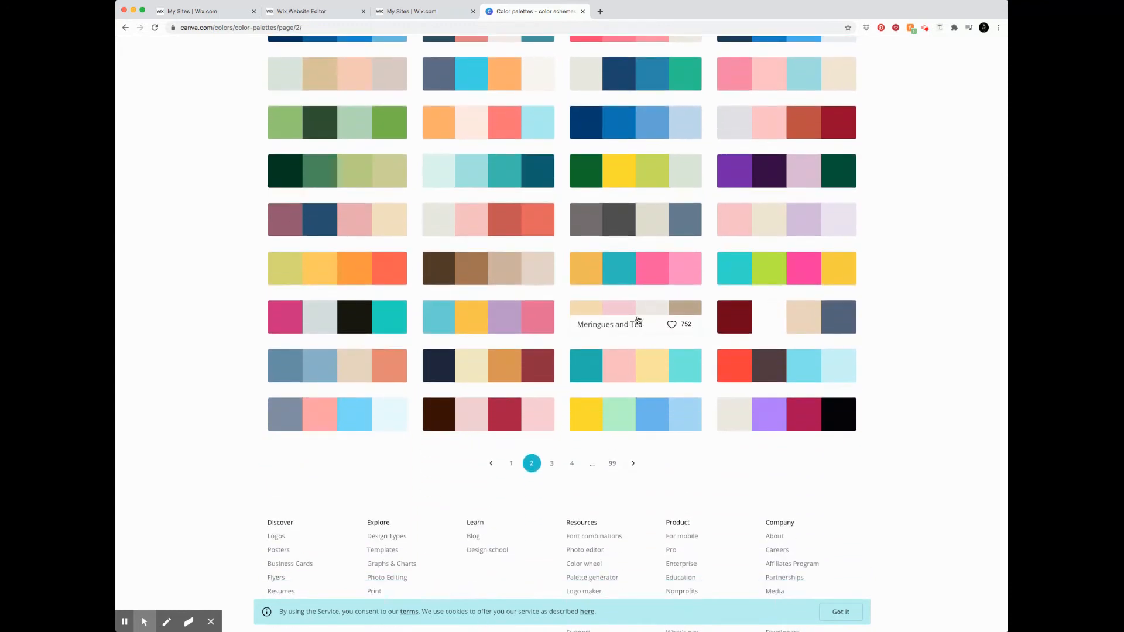
left_click(337, 365)
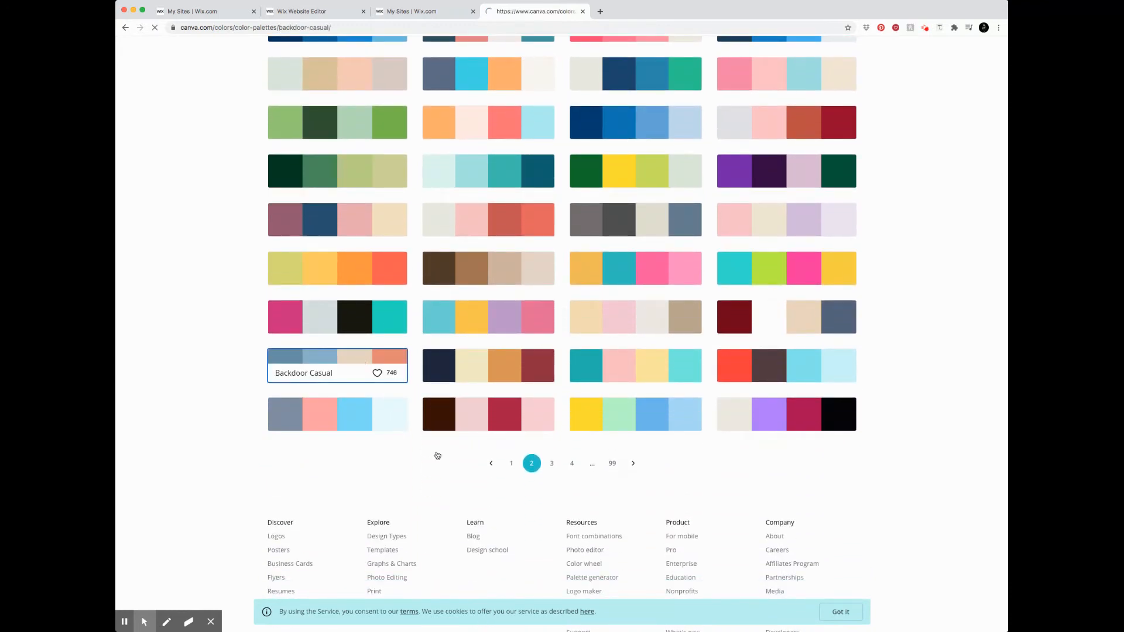
- Select the Blue Gray hex code #658EA9 in the Backdoor Casual palette
left_click(337, 356)
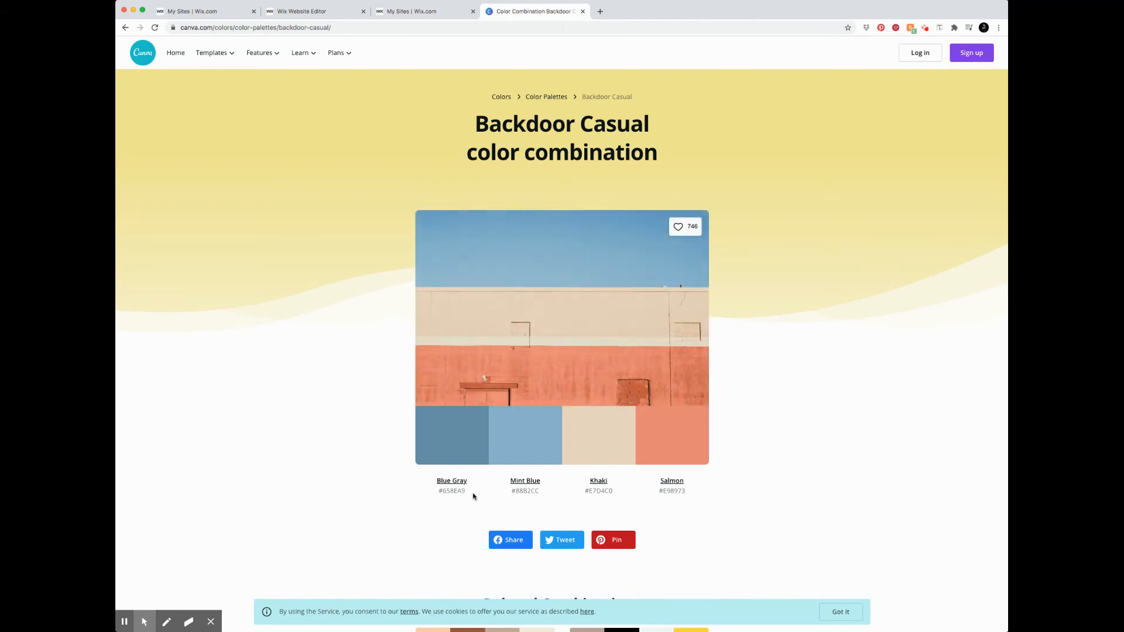
double_click(451, 491)
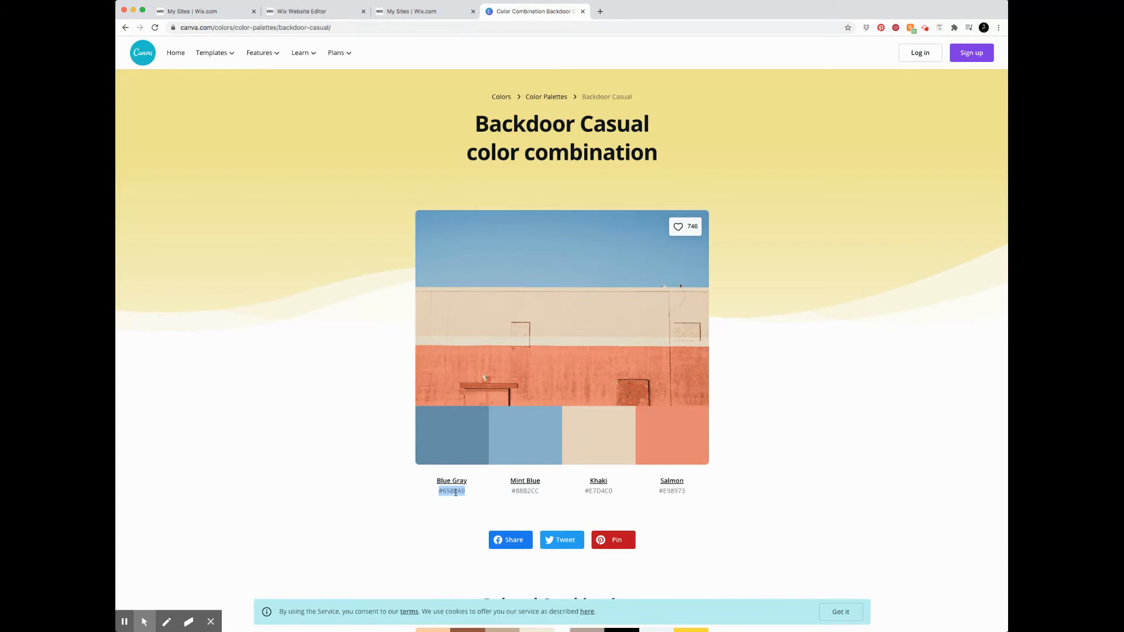
left_click(452, 490)
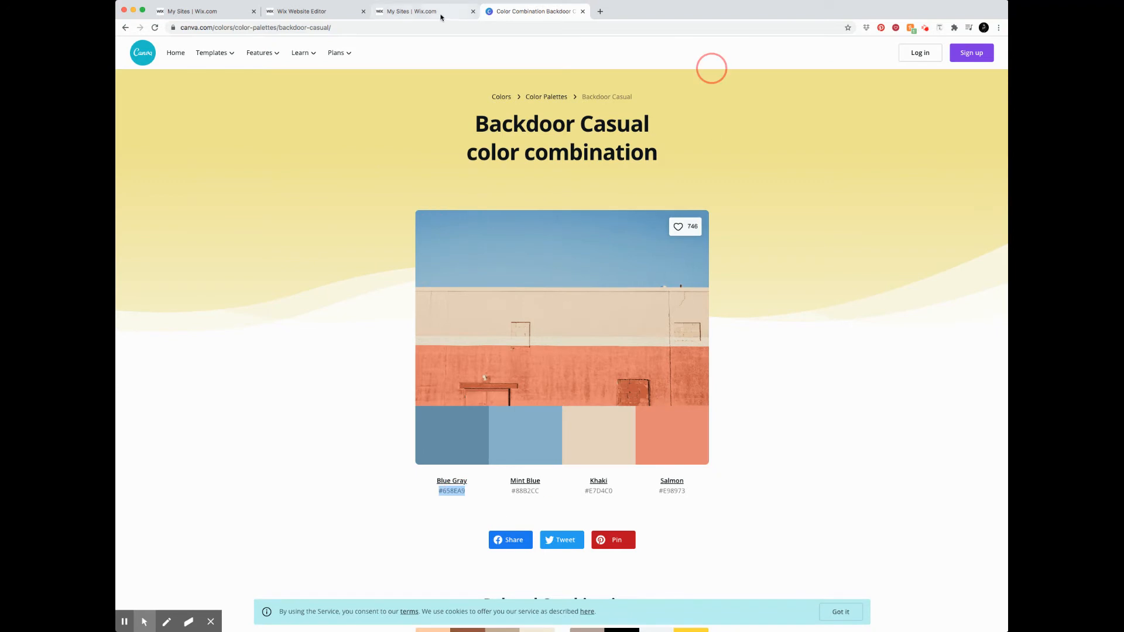
- Return to Wix and show the solid colour choices for the page background
left_click(315, 11)
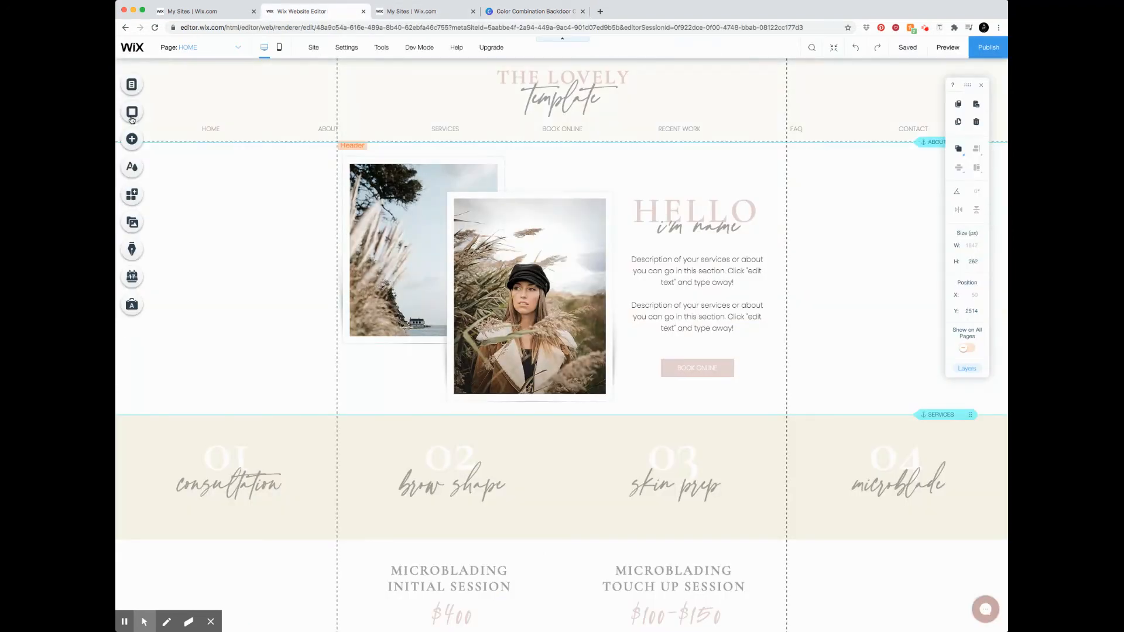
left_click(132, 111)
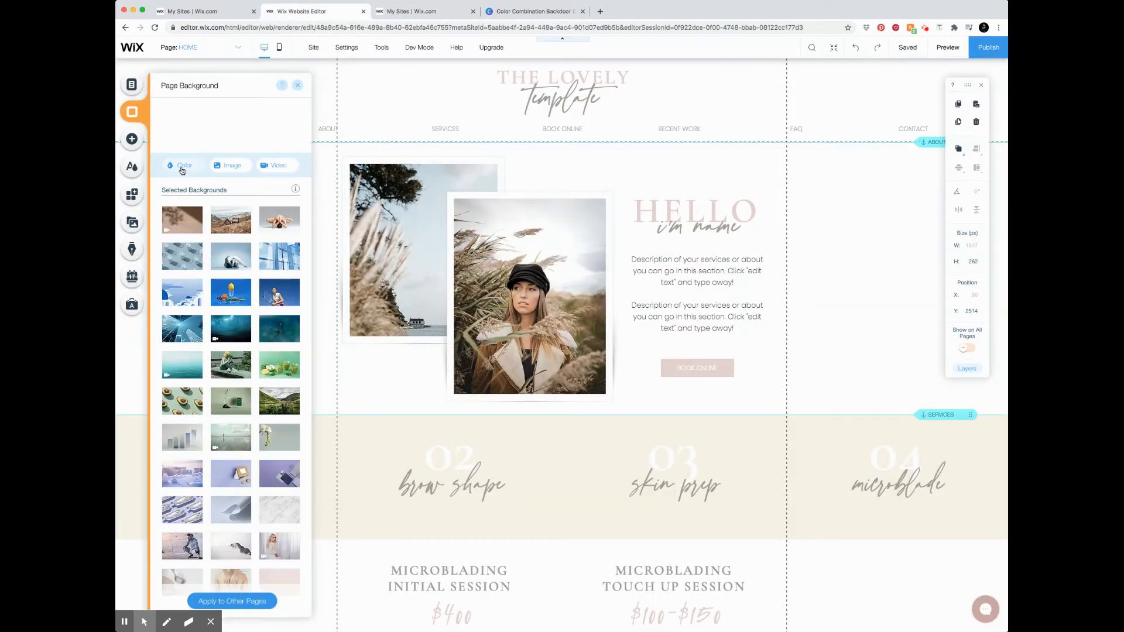
left_click(183, 165)
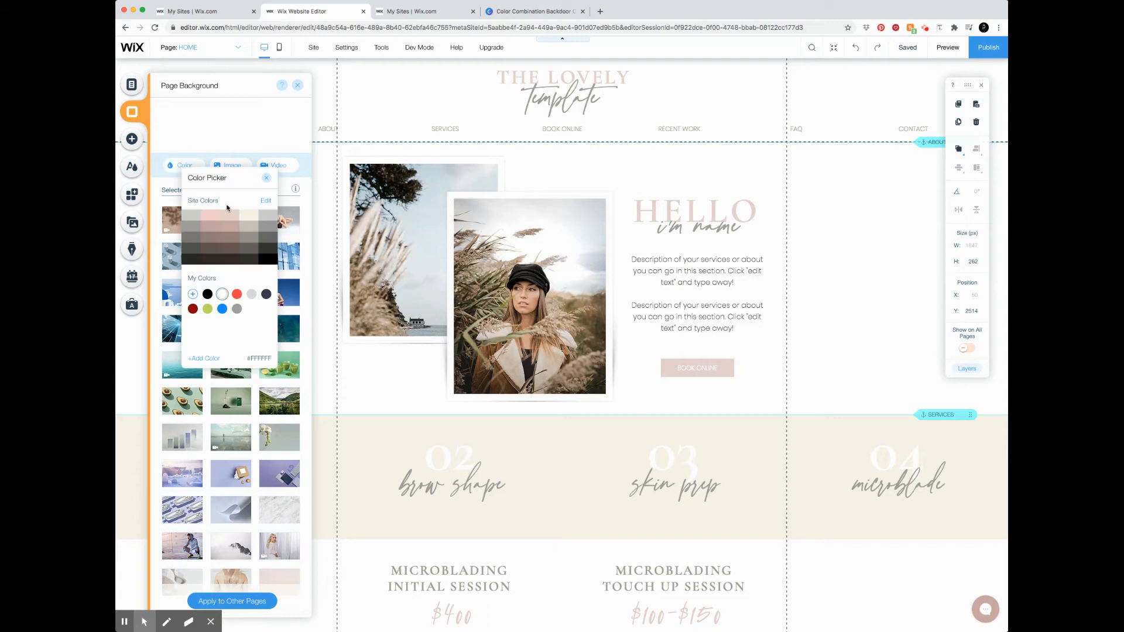
mouse_move(266, 200)
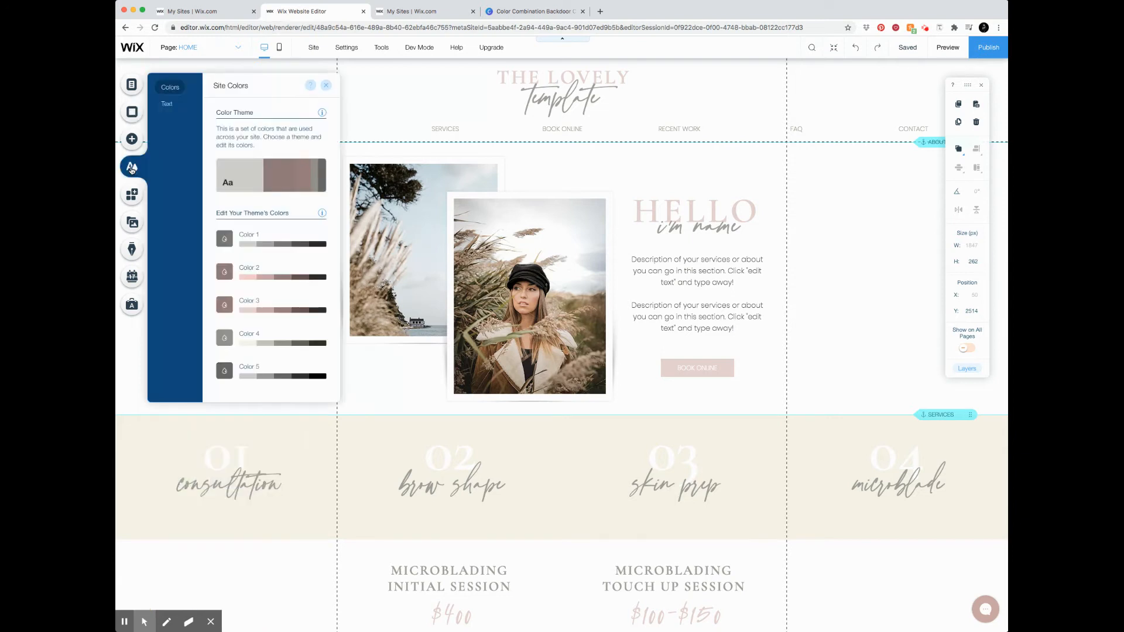
- Look over the Site Colors swatches and bring the background colour picker back up
left_click(224, 239)
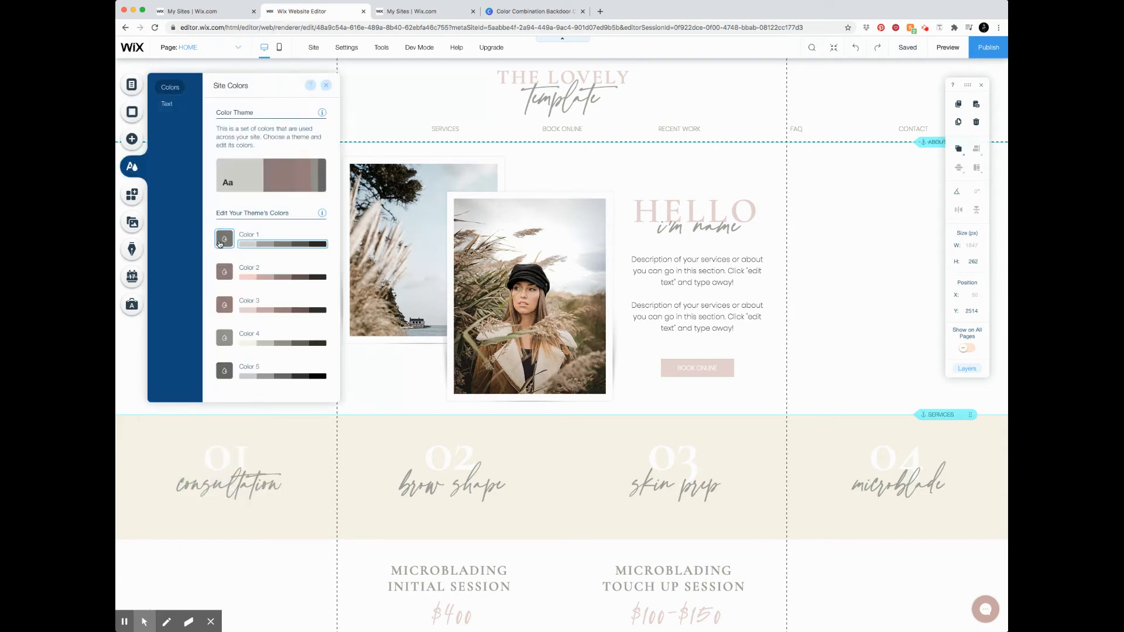
left_click(225, 272)
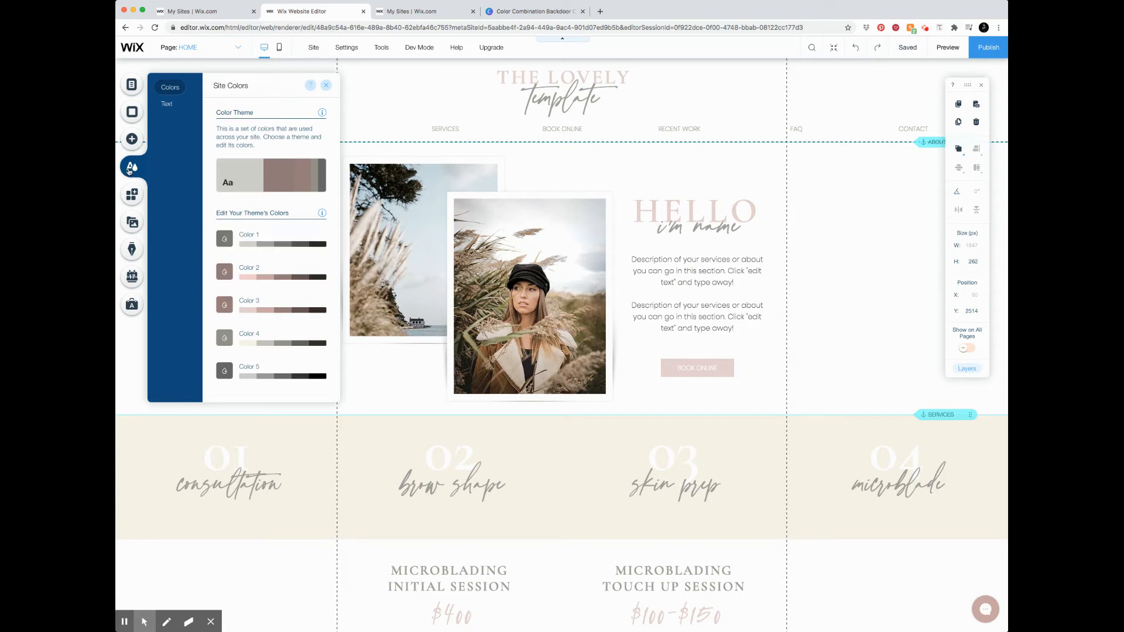
left_click(132, 115)
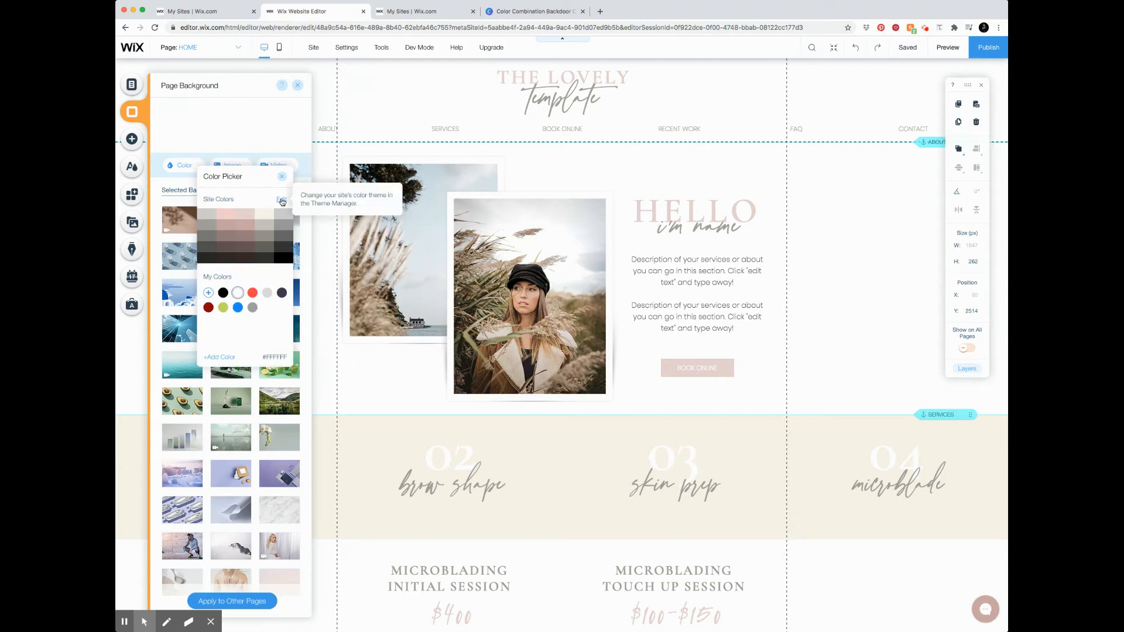
- Enter the Site Colors theme manager and start editing Color 1
left_click(283, 200)
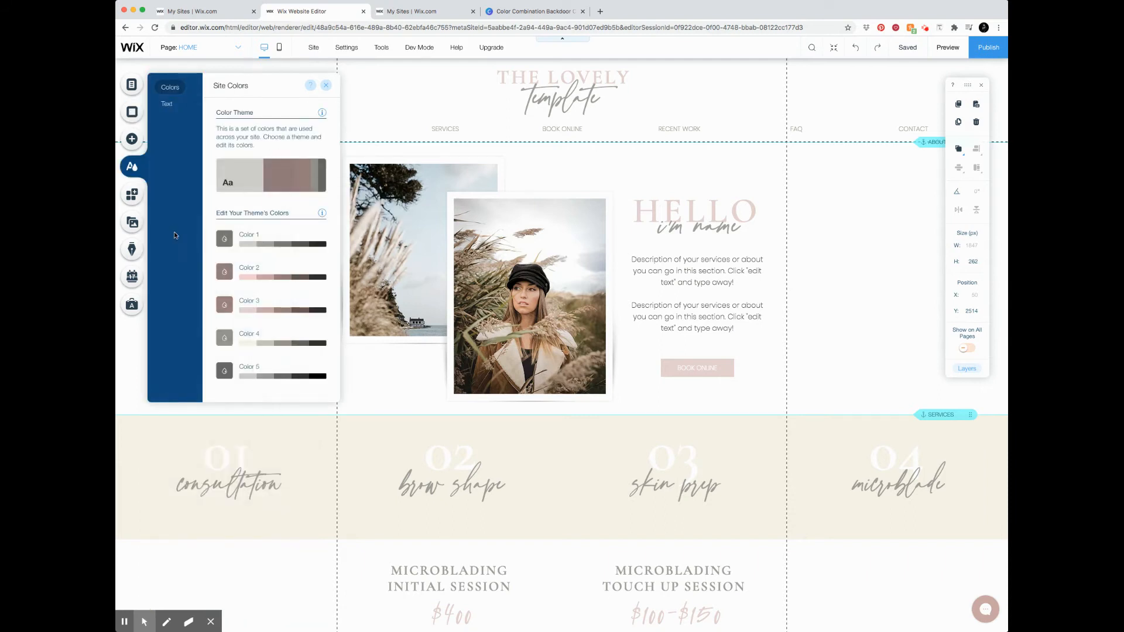
left_click(225, 239)
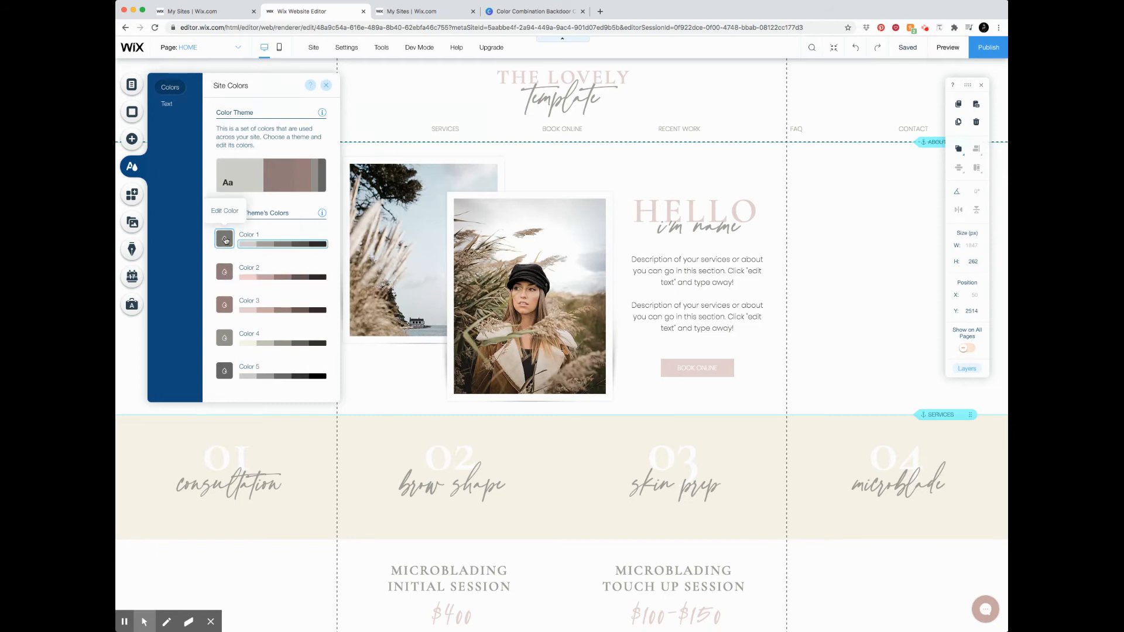
left_click(225, 238)
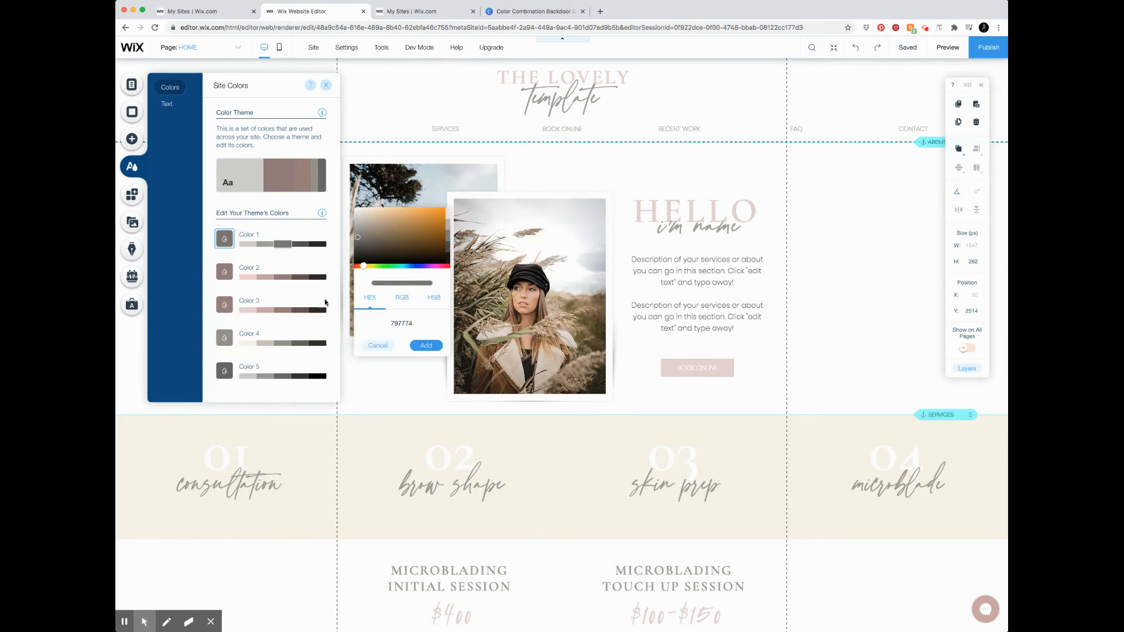
left_click(402, 323)
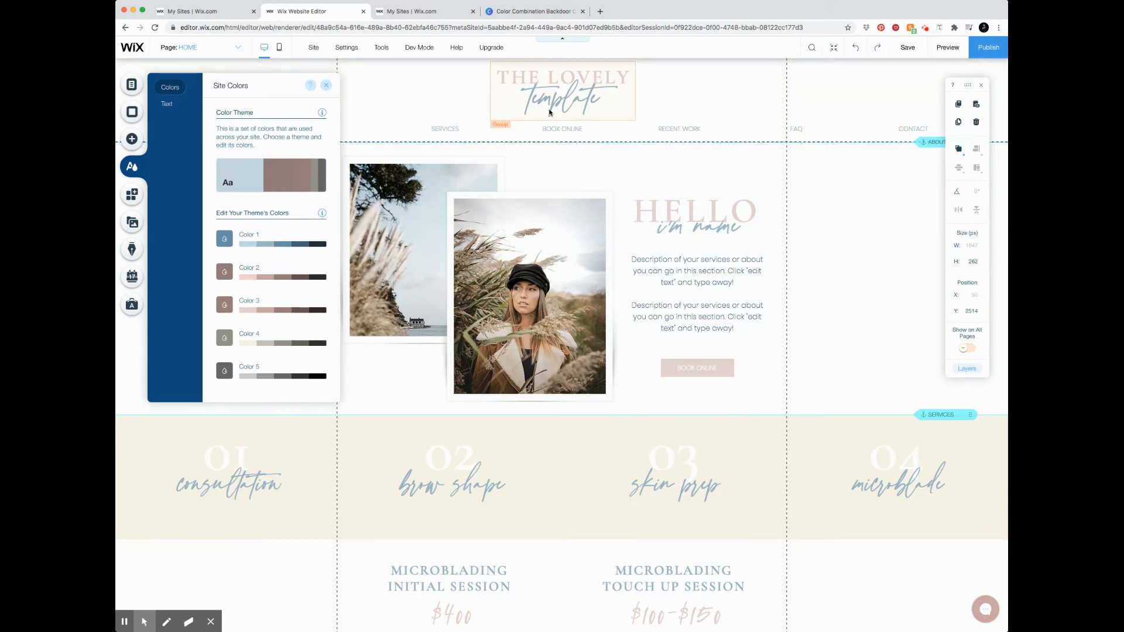
mouse_move(511, 497)
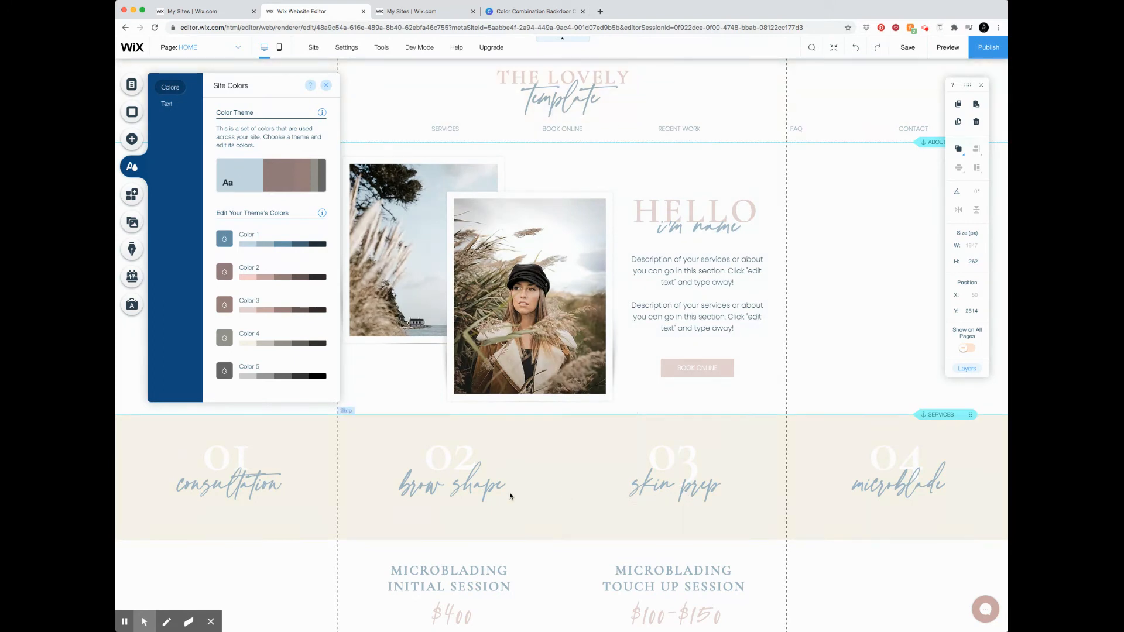
scroll("down", 3)
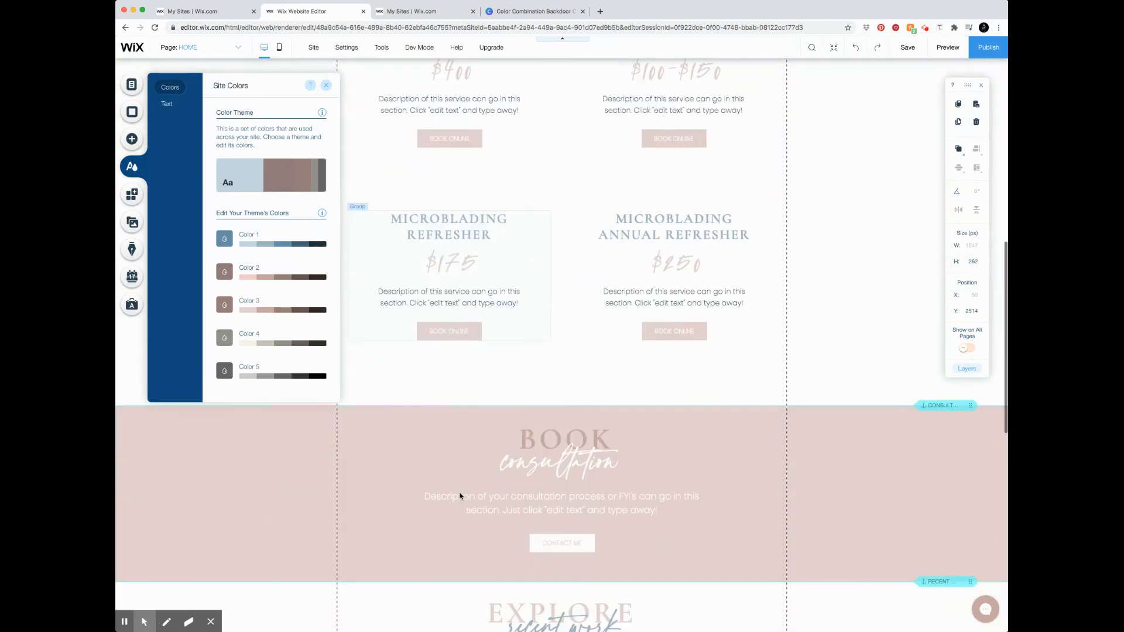
scroll("up", 3)
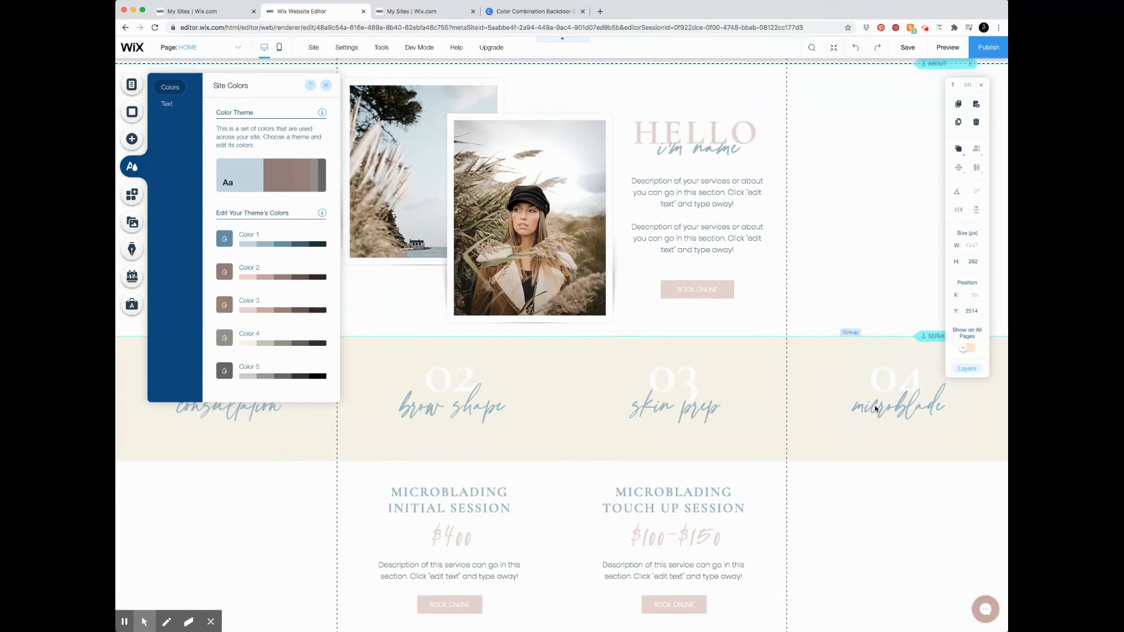
scroll("up", 3)
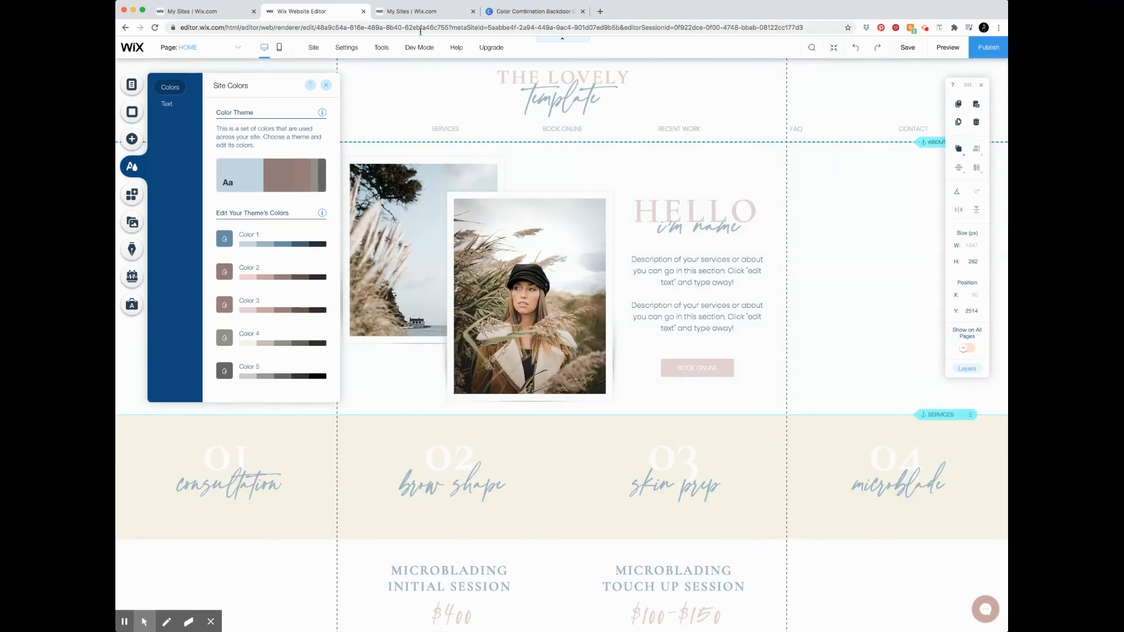
- Carry Khaki #E7D4C0 from Canva into Wix theme Color 2
left_click(533, 11)
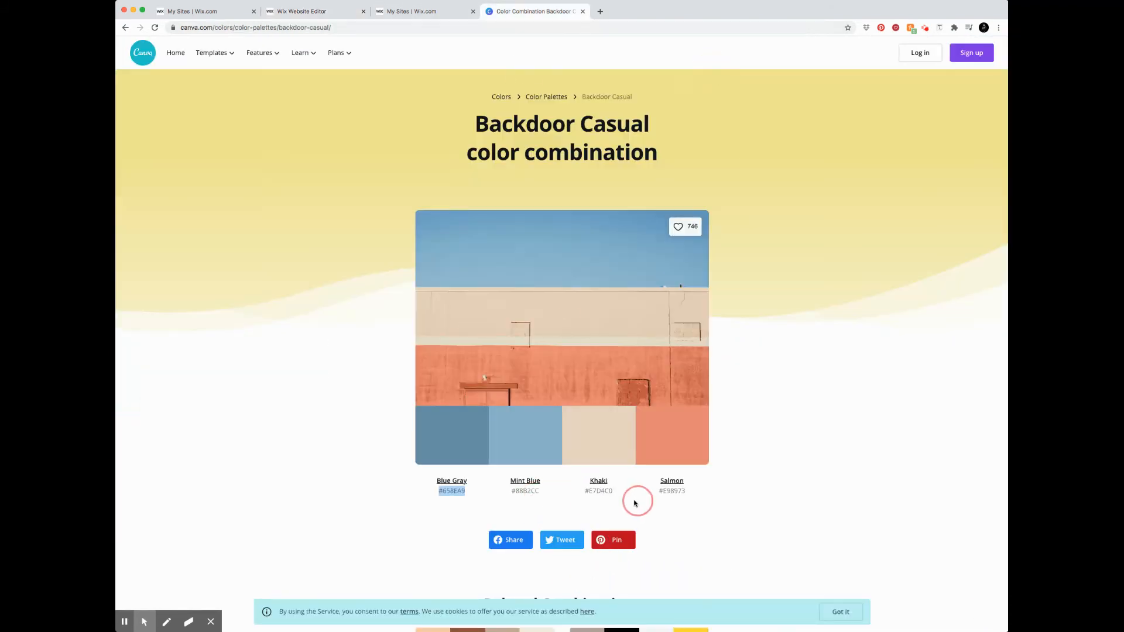
double_click(598, 491)
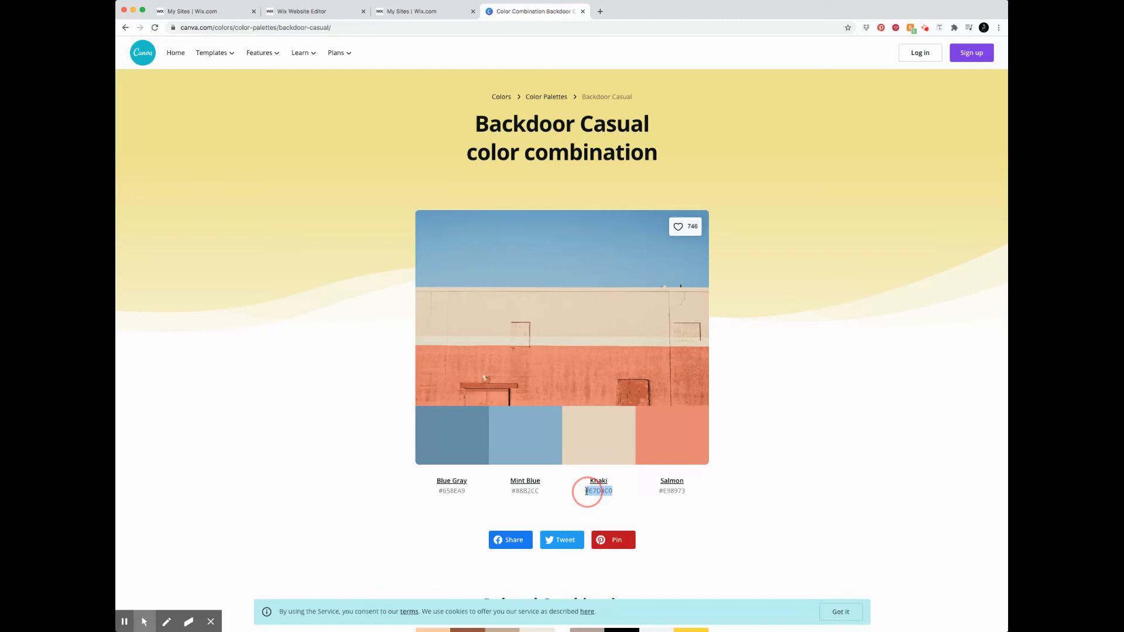
left_click(314, 11)
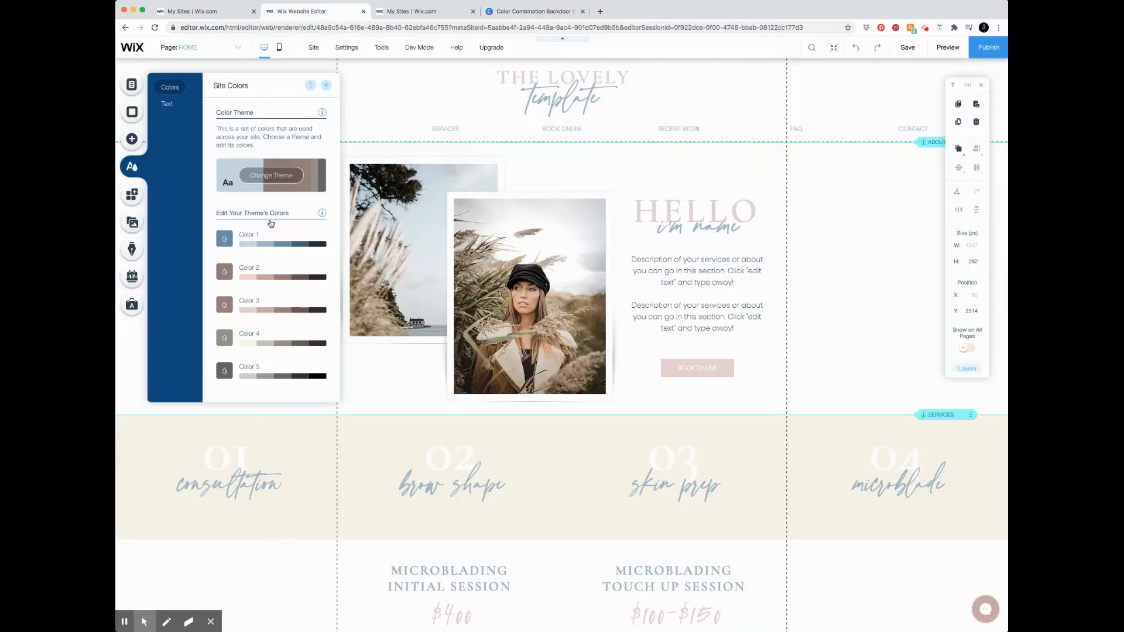
left_click(224, 271)
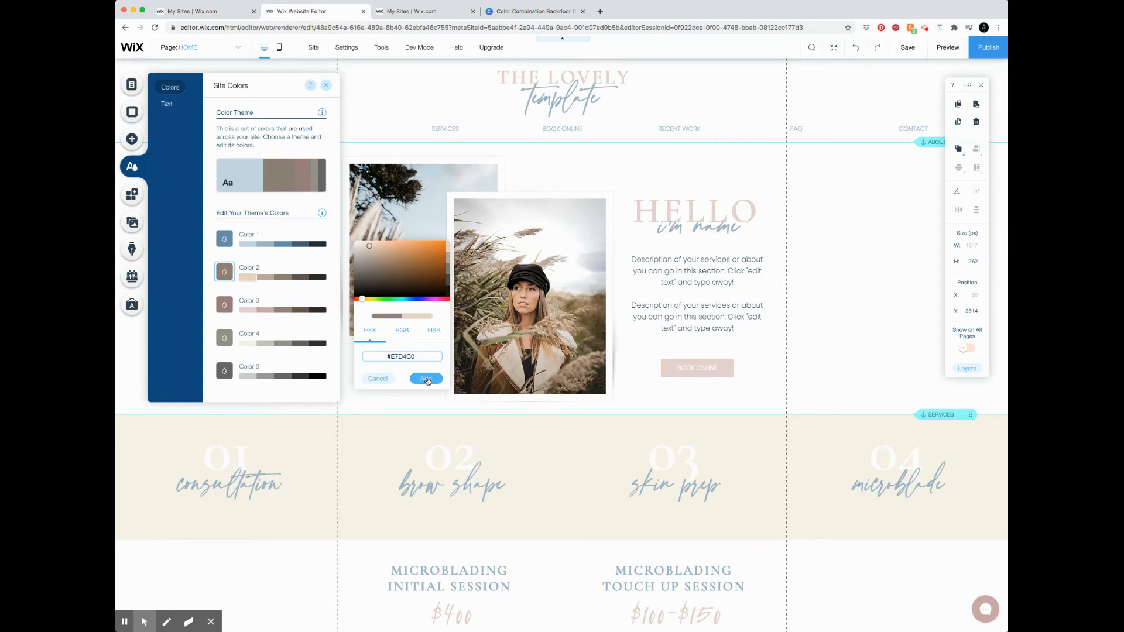
left_click(425, 378)
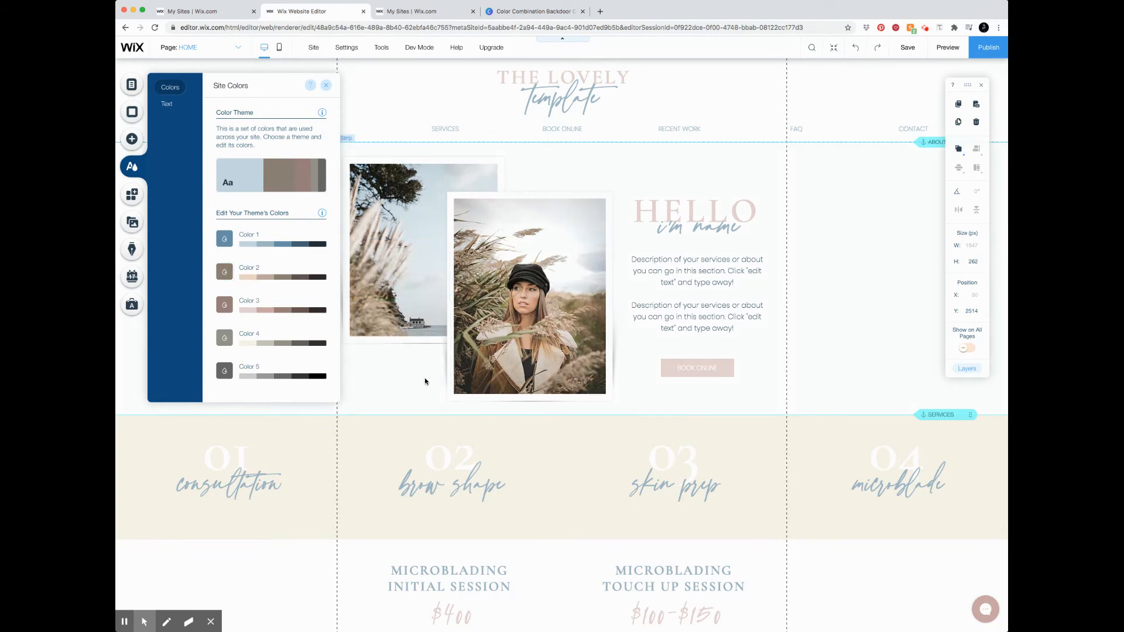
- Retune theme Color 3 to a beige tone and return to the Canva palette for Salmon
left_click(224, 304)
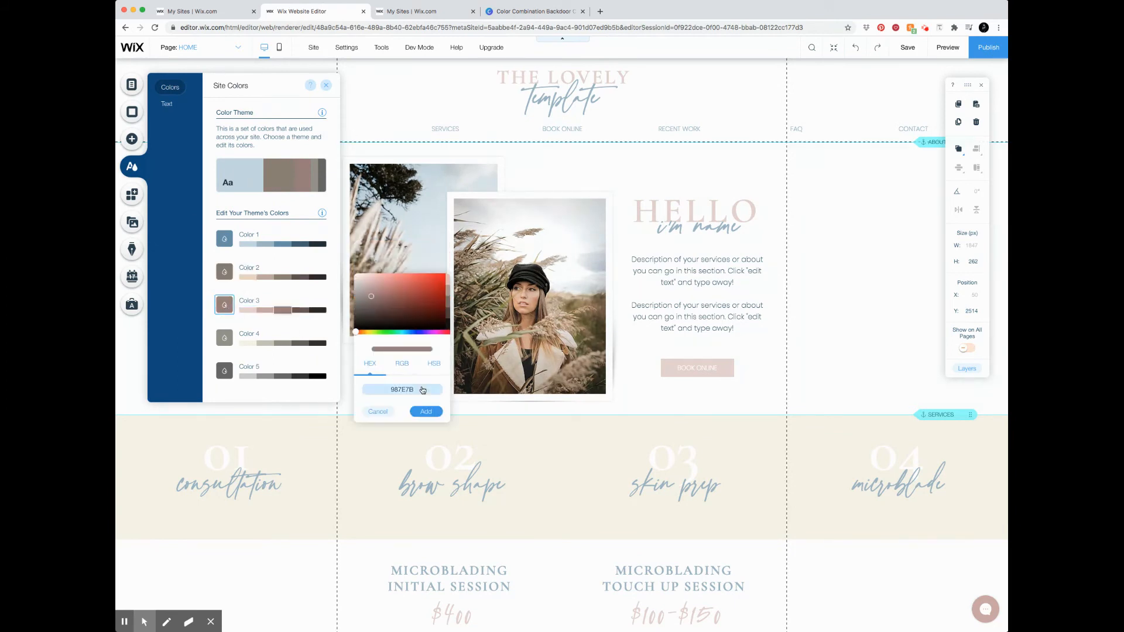
left_click(425, 411)
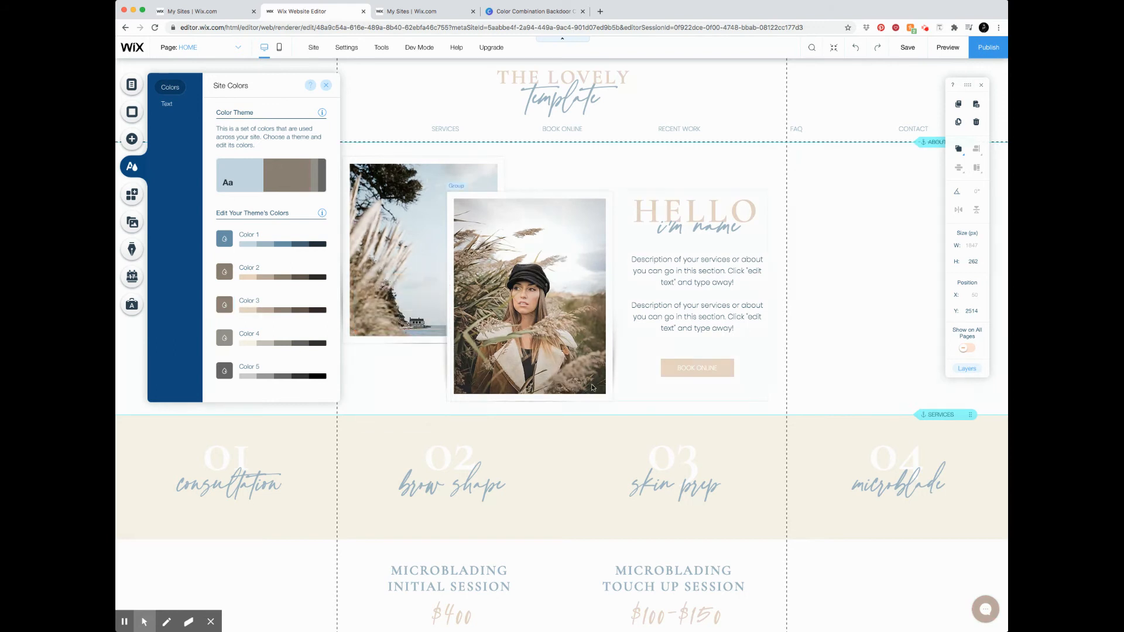
mouse_move(766, 199)
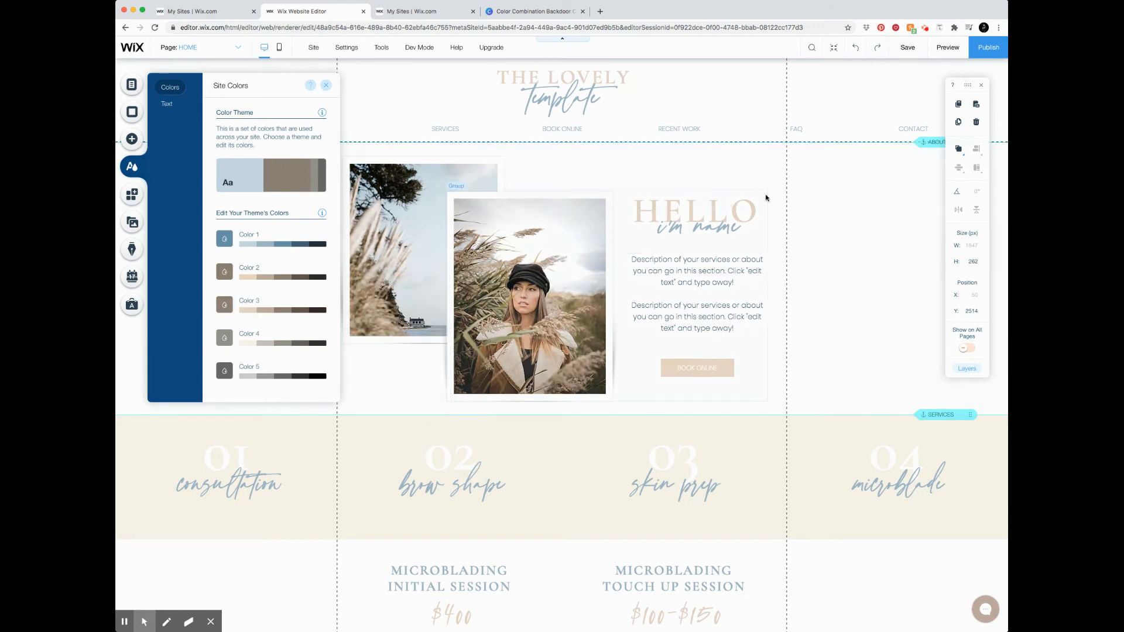
left_click(562, 90)
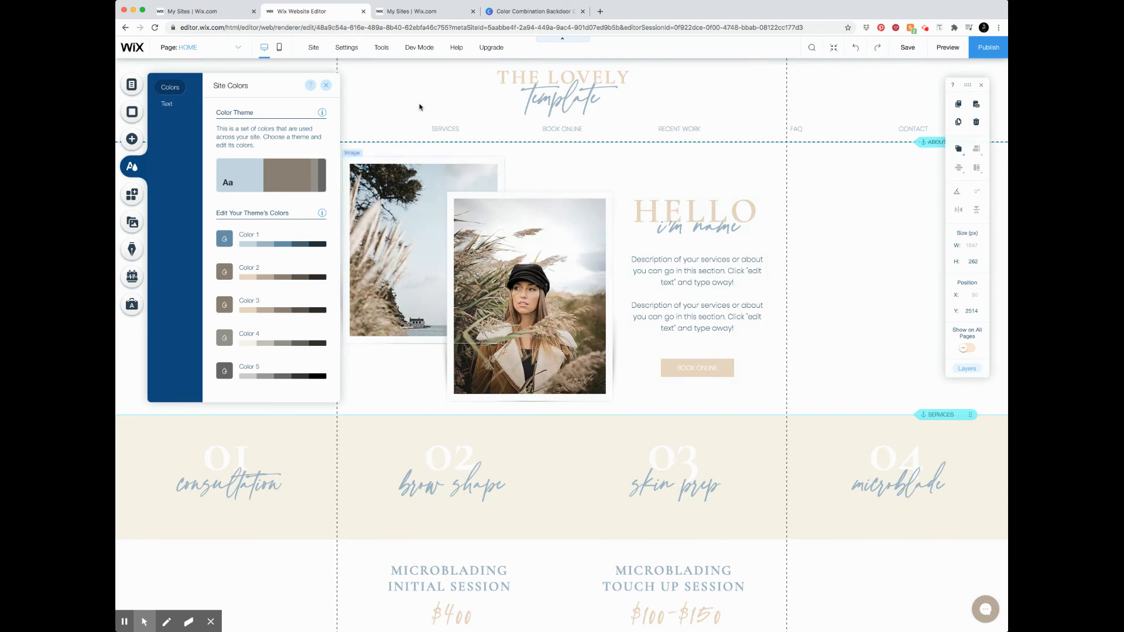
left_click(534, 11)
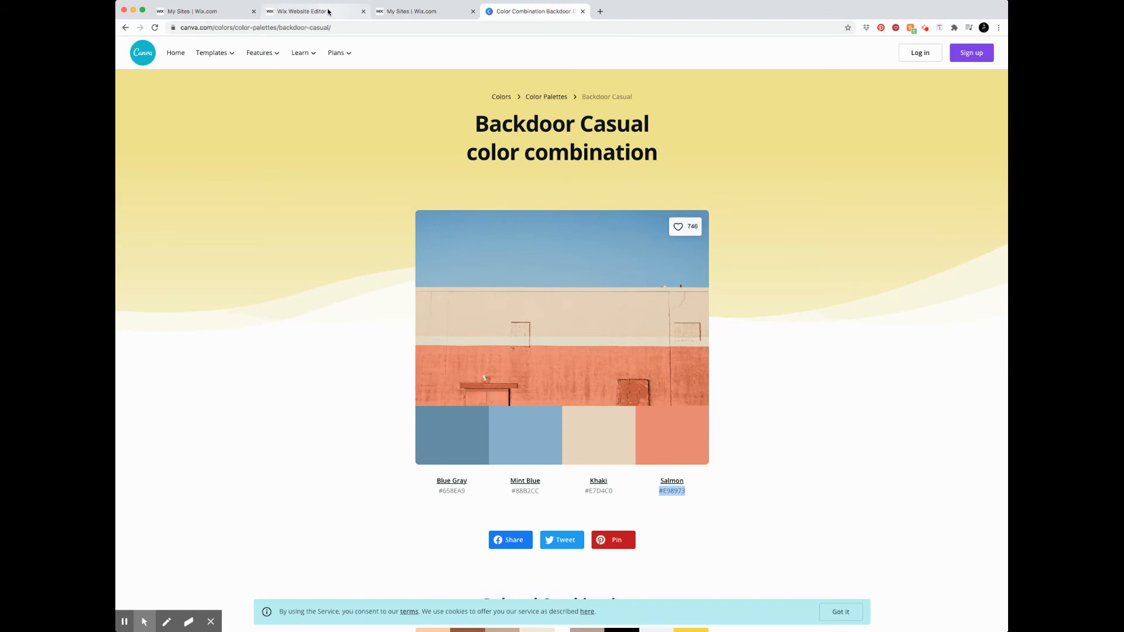
- Set Wix theme Color 4 to Salmon #E38973, turning the services strip salmon
left_click(314, 10)
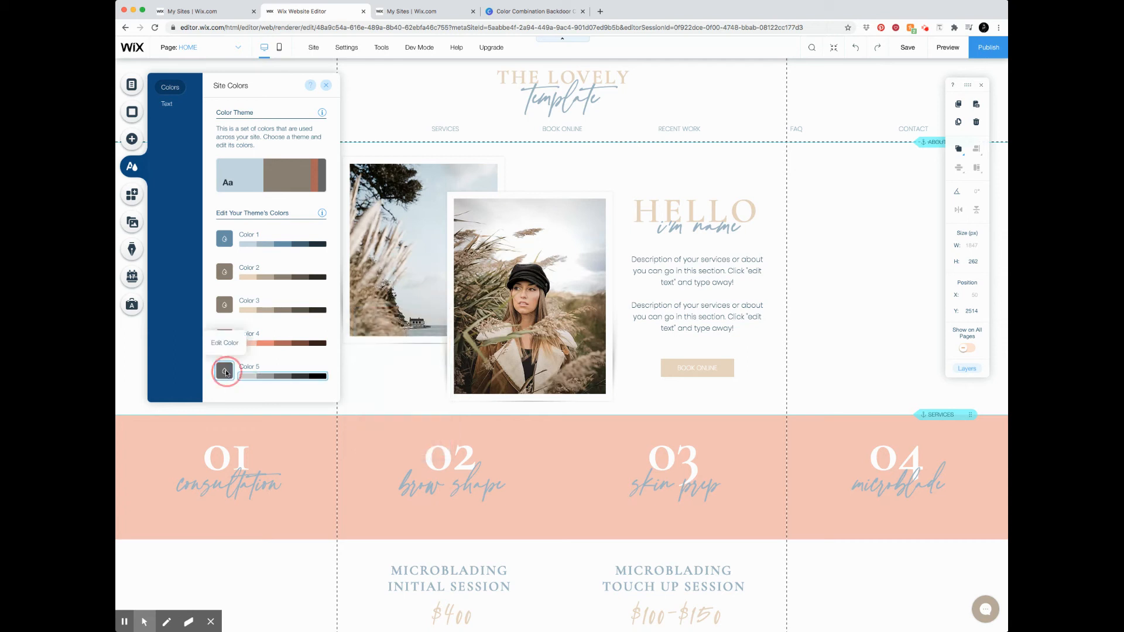
left_click(224, 371)
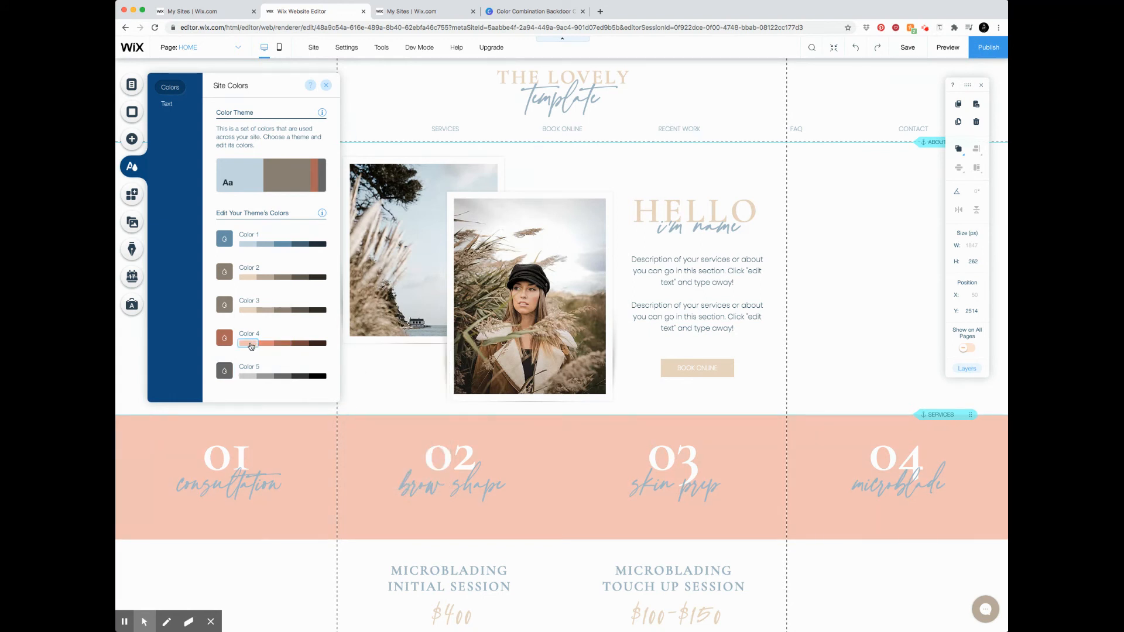
left_click(250, 346)
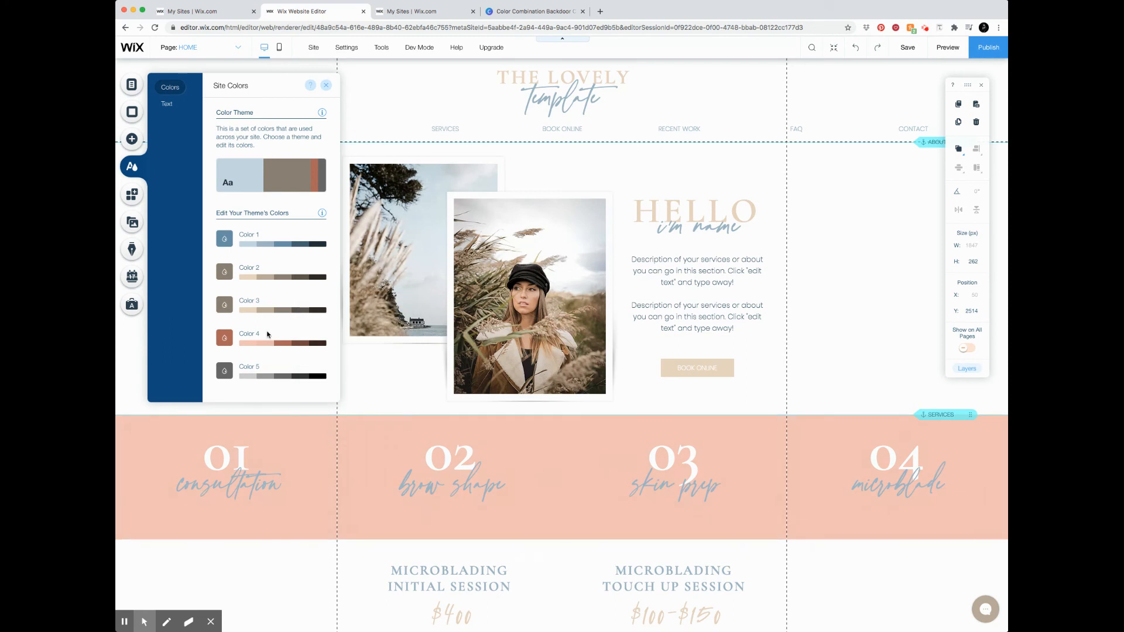
- Lower Color 4's saturation twice into a pale pink and save the site
left_click(224, 337)
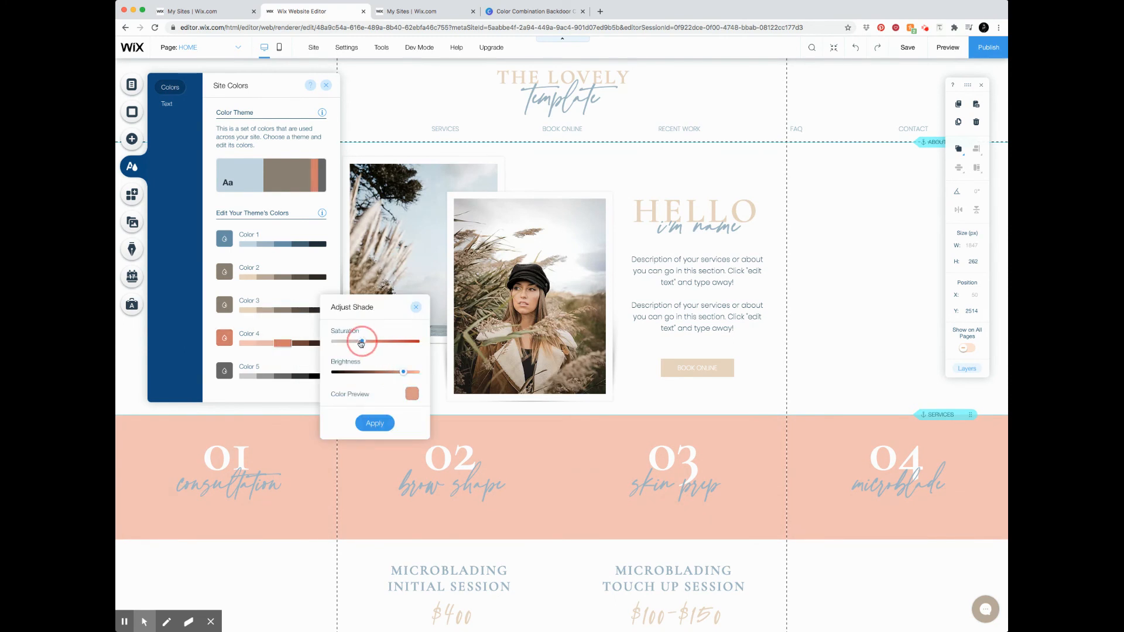
left_click(375, 423)
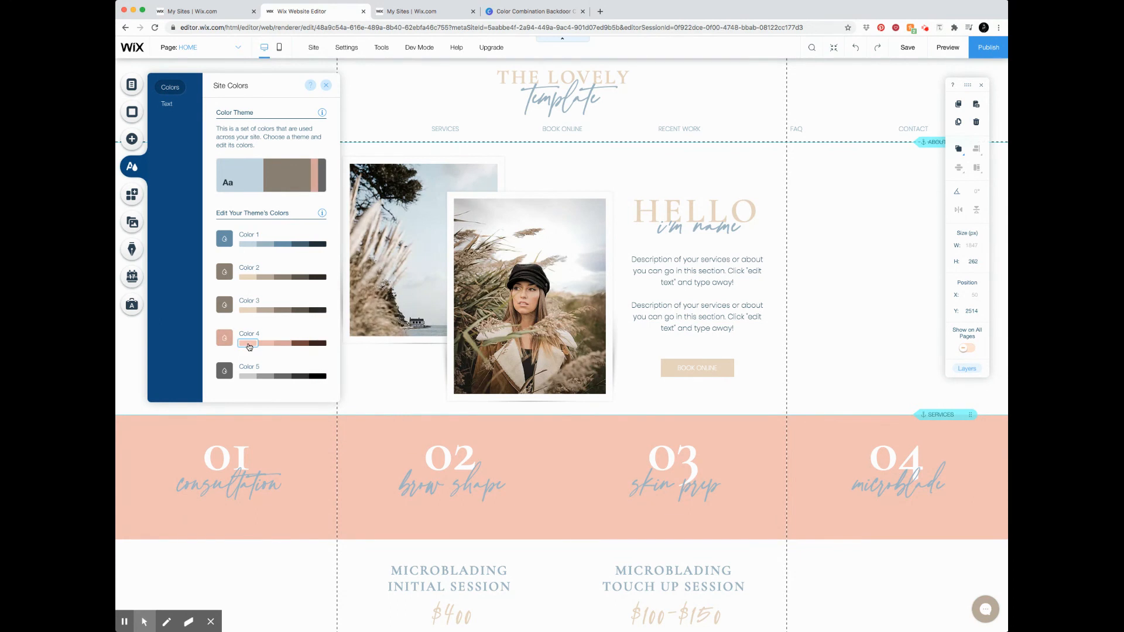
left_click(248, 344)
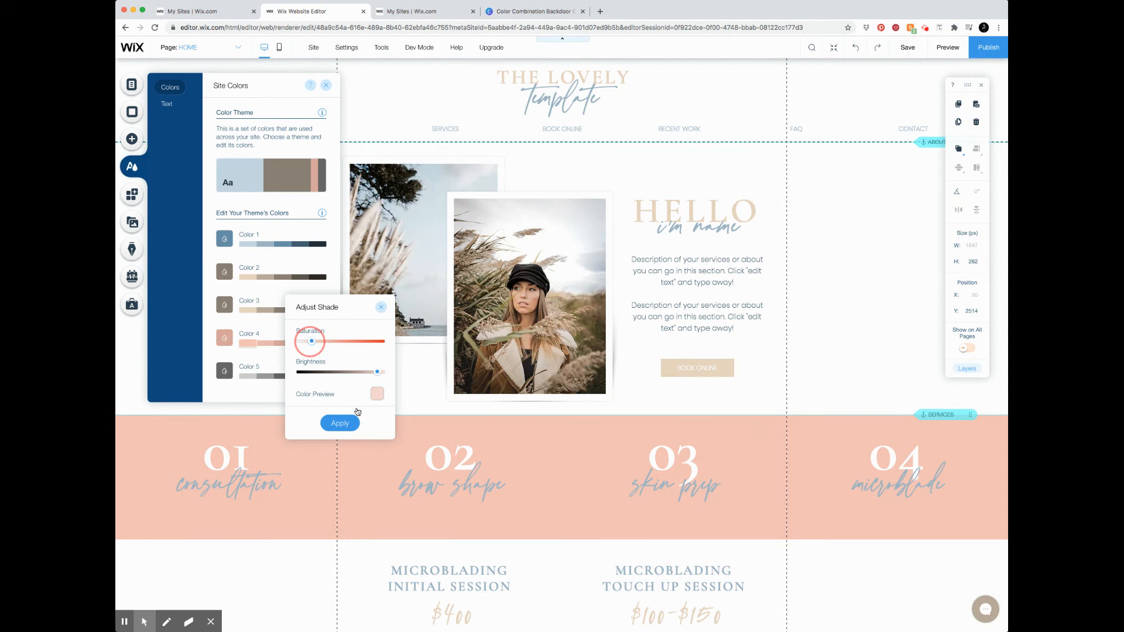
left_click(340, 422)
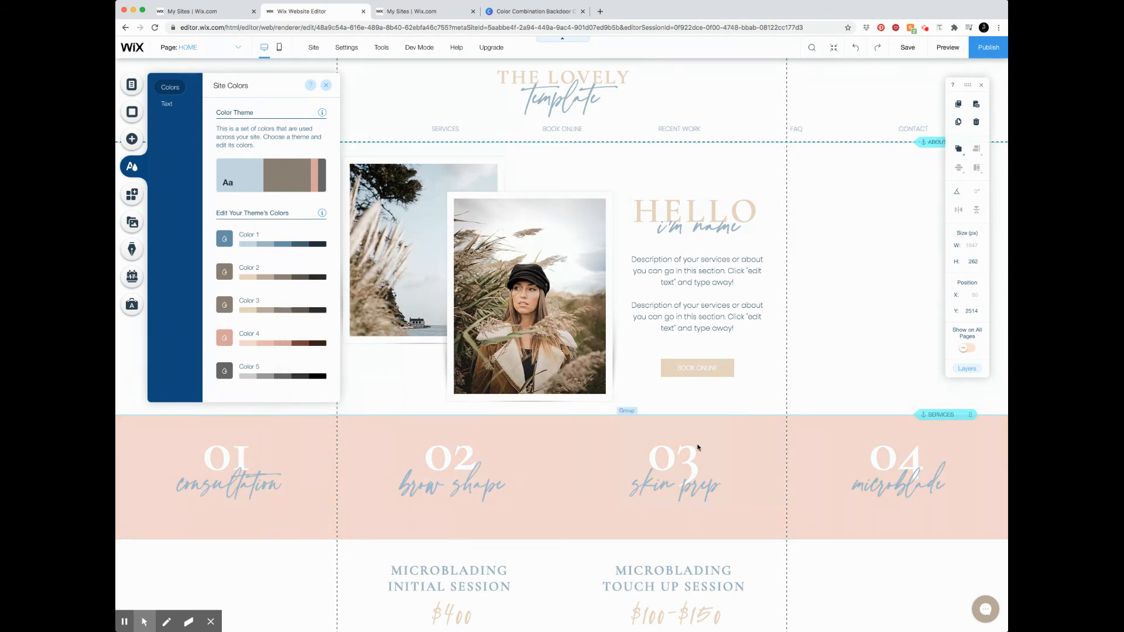
left_click(907, 47)
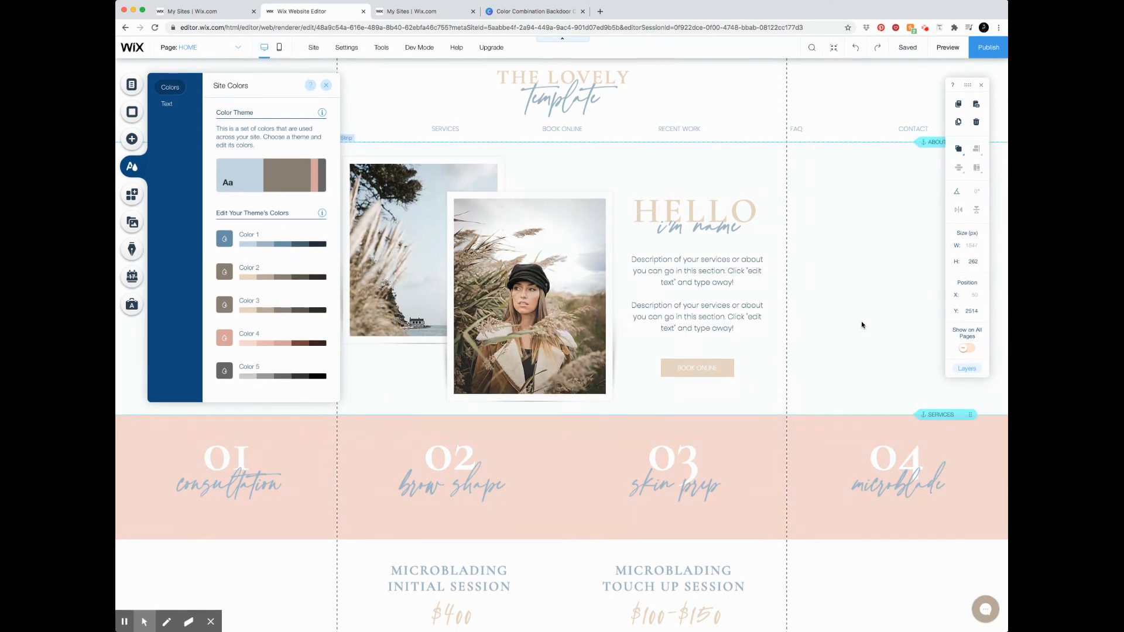
- Scroll through the recoloured services strip and pricing sections
scroll("down", 3)
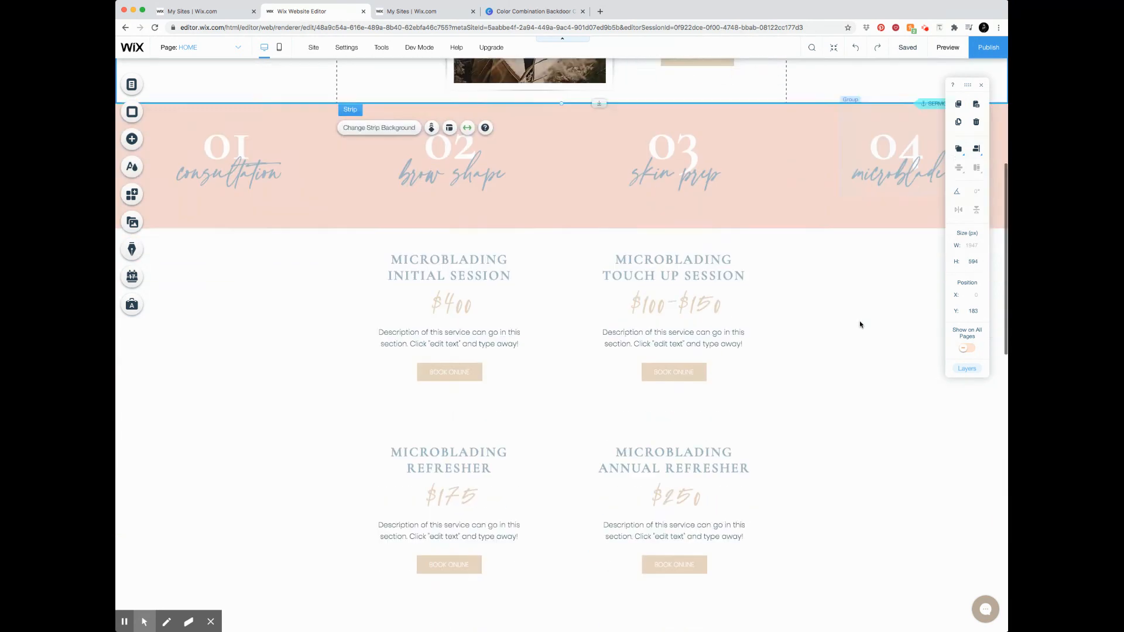
scroll("down", 3)
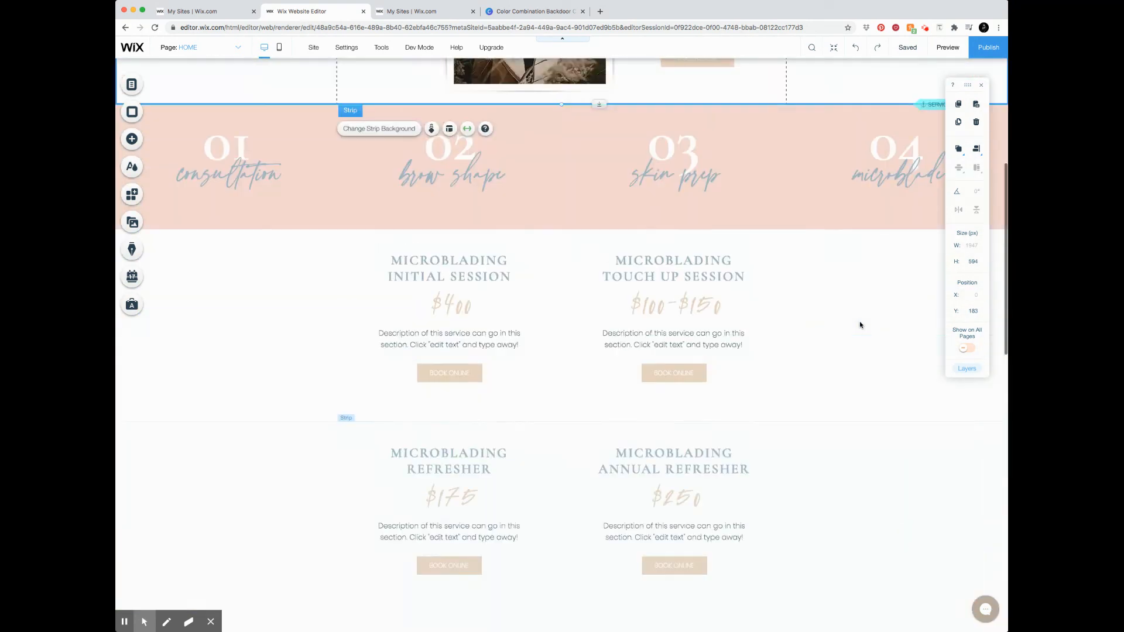
scroll("up", 3)
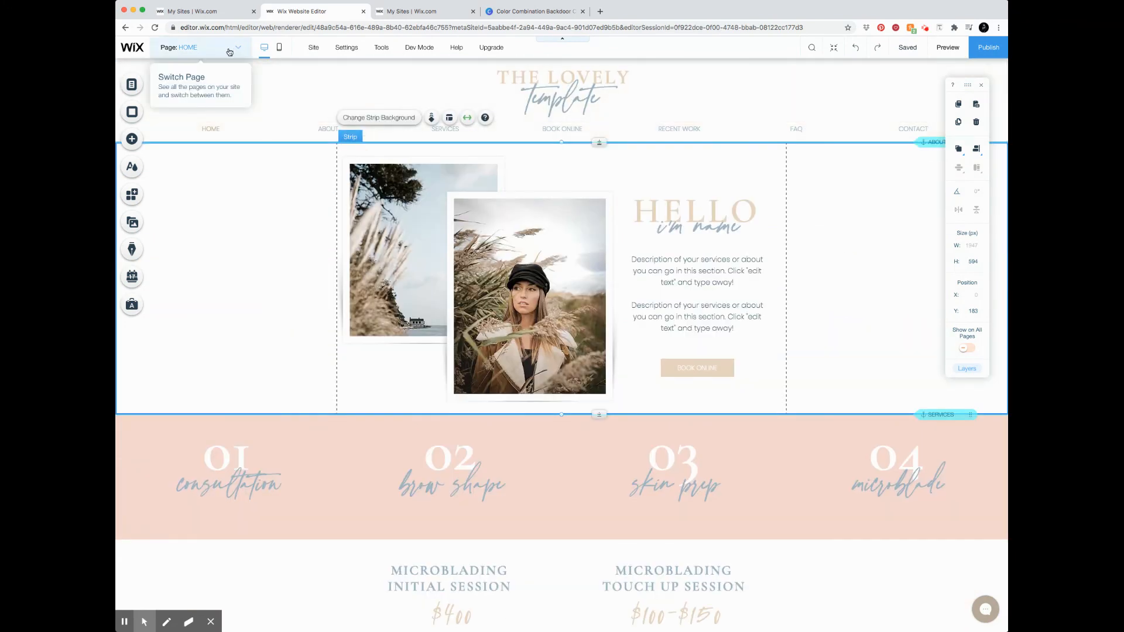
scroll("down", 3)
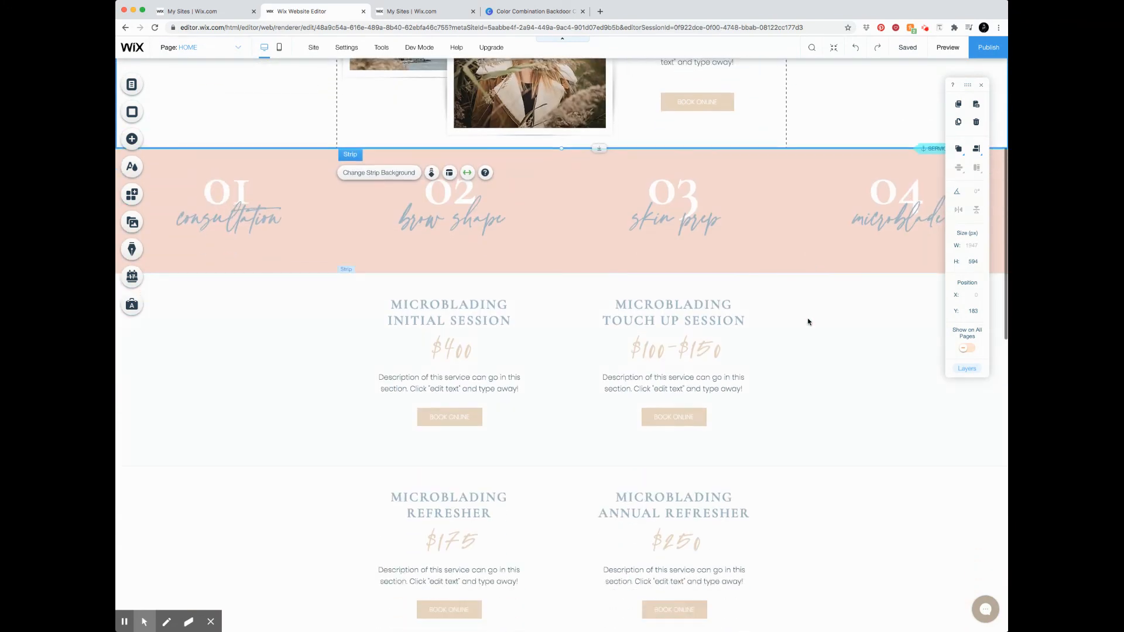
- Check the Touch Up Session heading's text colour options, then reopen Site Colors editing
left_click(674, 312)
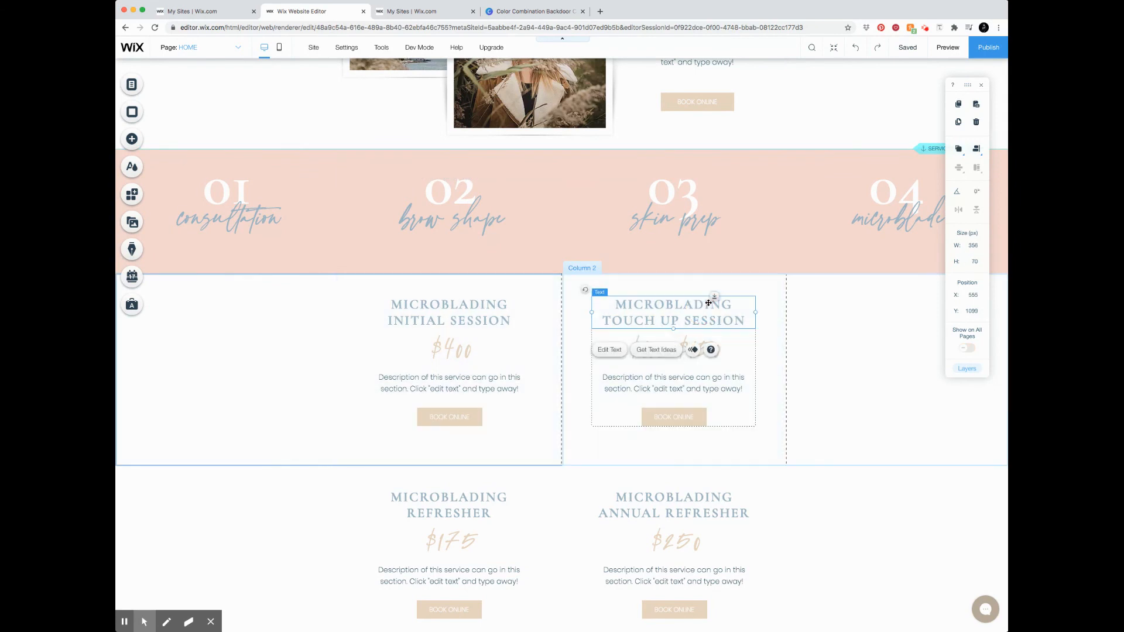
left_click(609, 350)
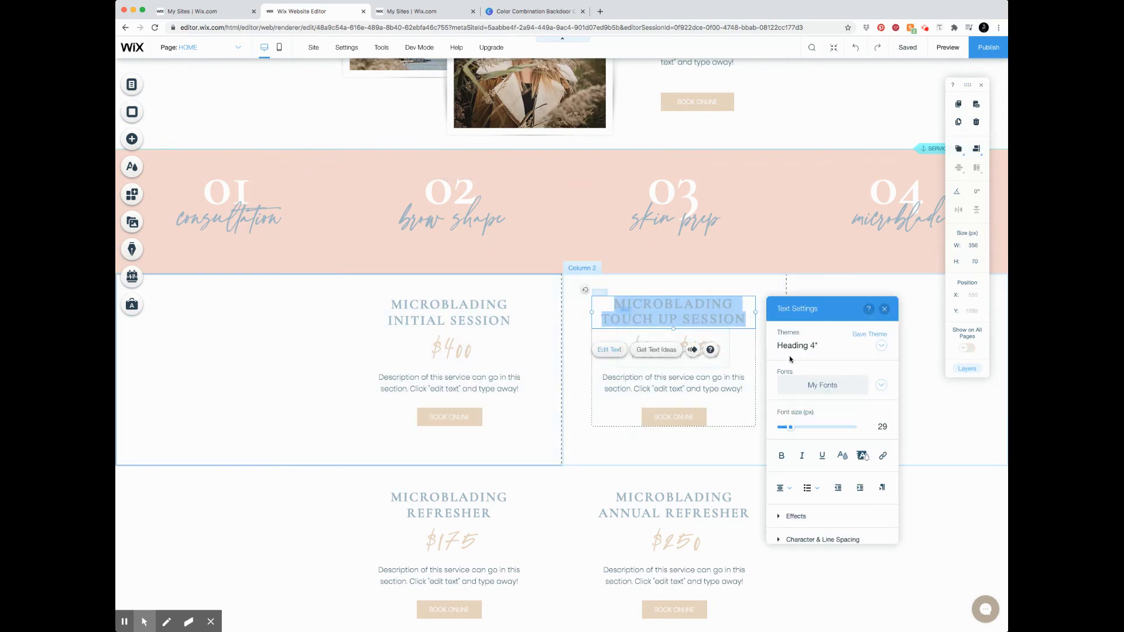
left_click(863, 455)
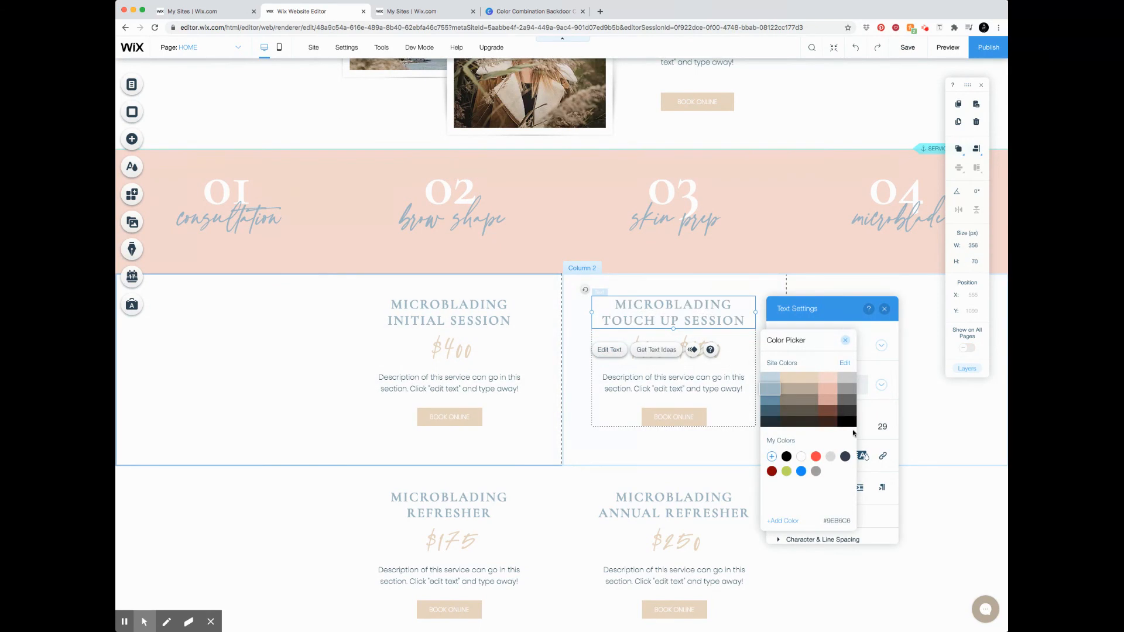
left_click(846, 339)
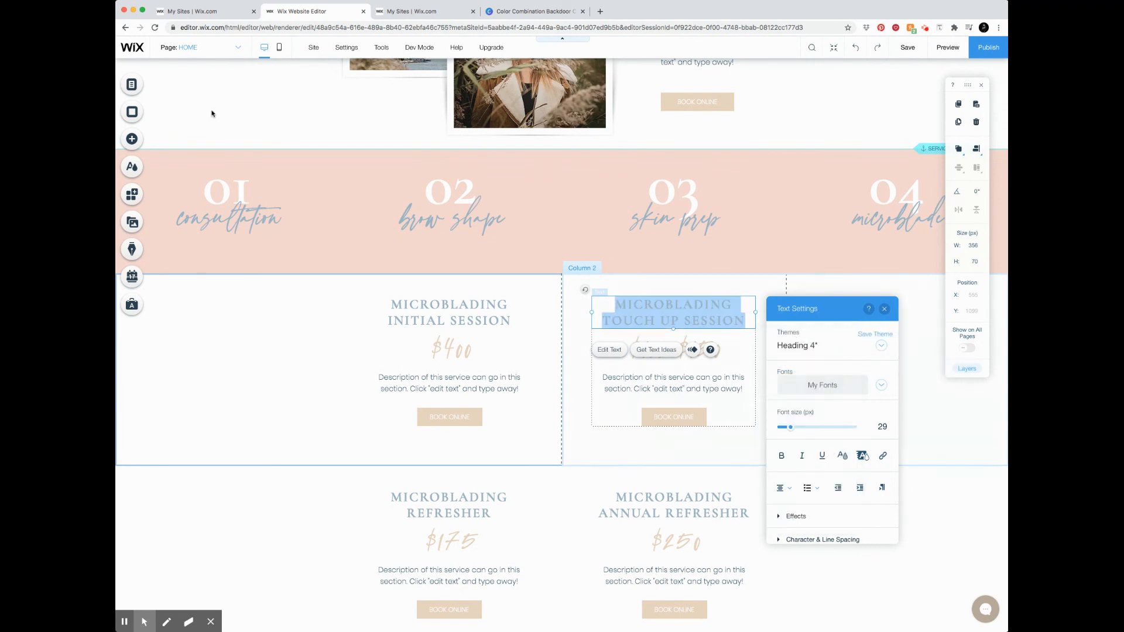
left_click(131, 166)
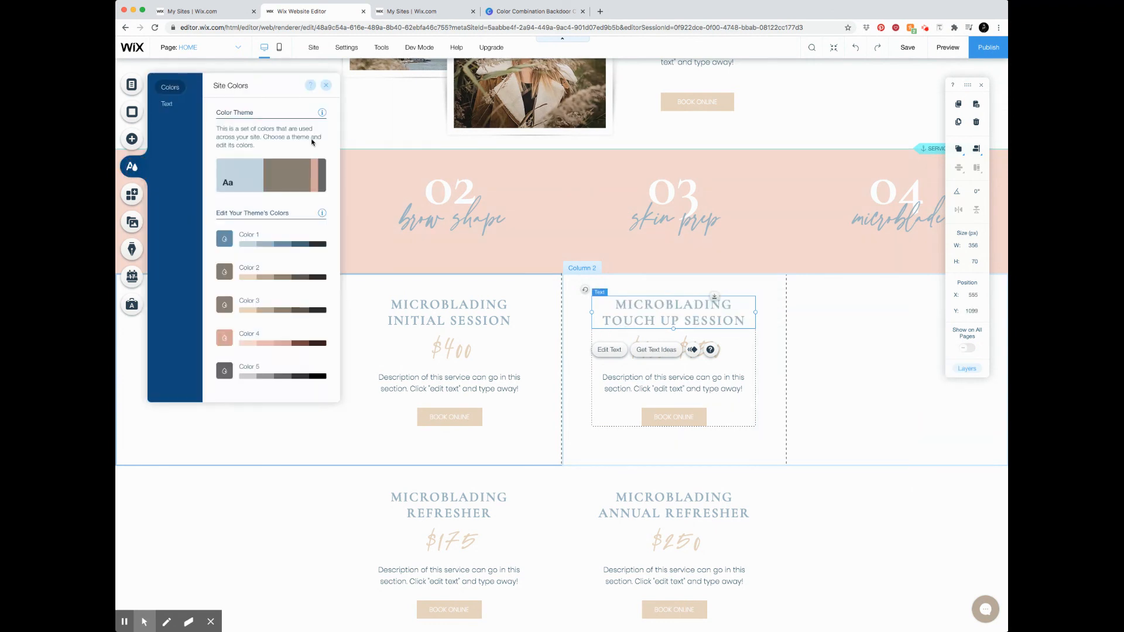